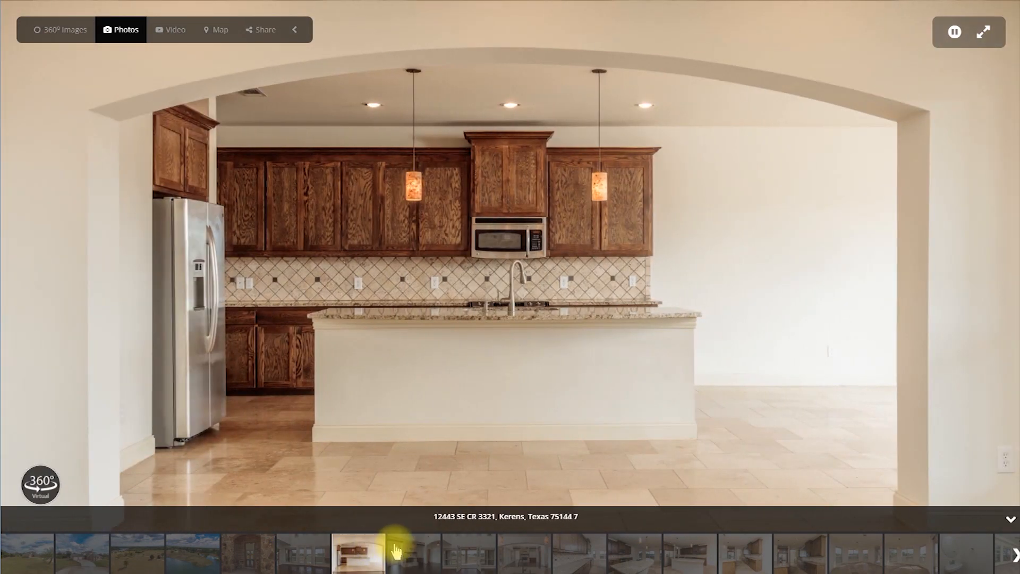
Step: Flip through the listing's still photos of the stone fireplace room and open patio doors
{"action": "left_click", "coordinate": [412, 552]}
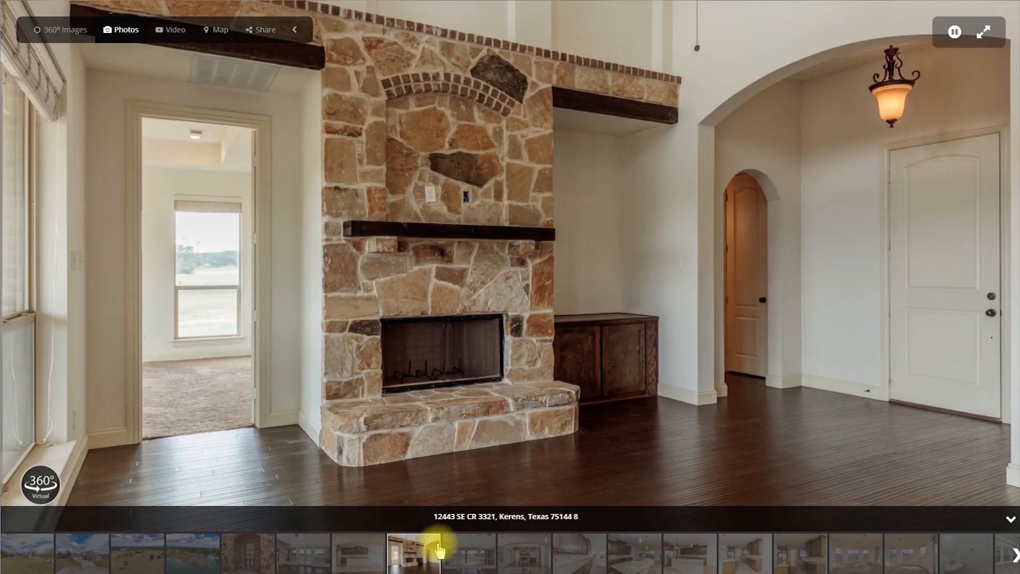
{"action": "left_click", "coordinate": [467, 553]}
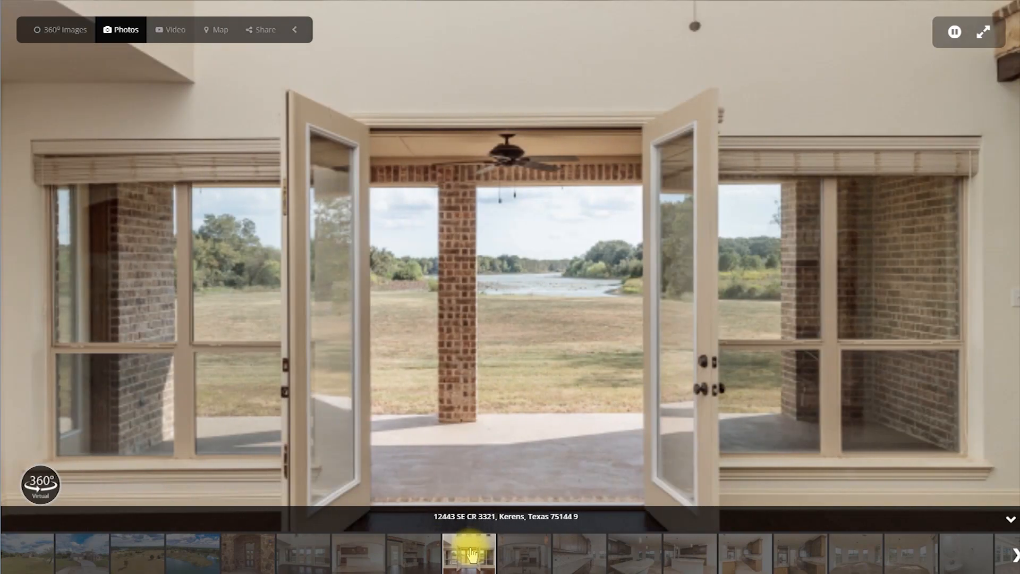
{"action": "mouse_move", "coordinate": [63, 29]}
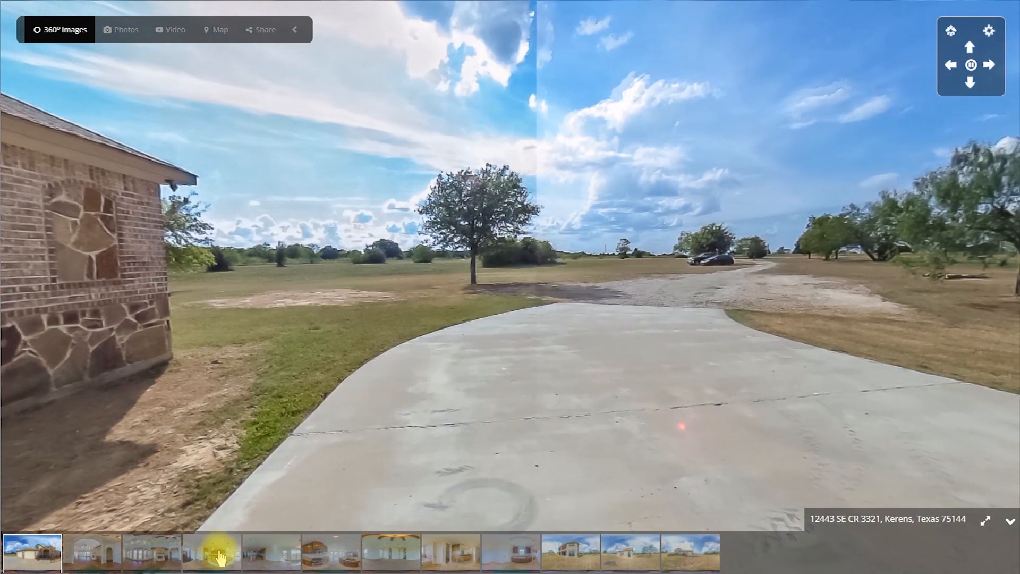
Step: View the living room, kitchen and carpeted bedroom 360 panoramas and look around the bedroom
{"action": "left_click", "coordinate": [212, 551]}
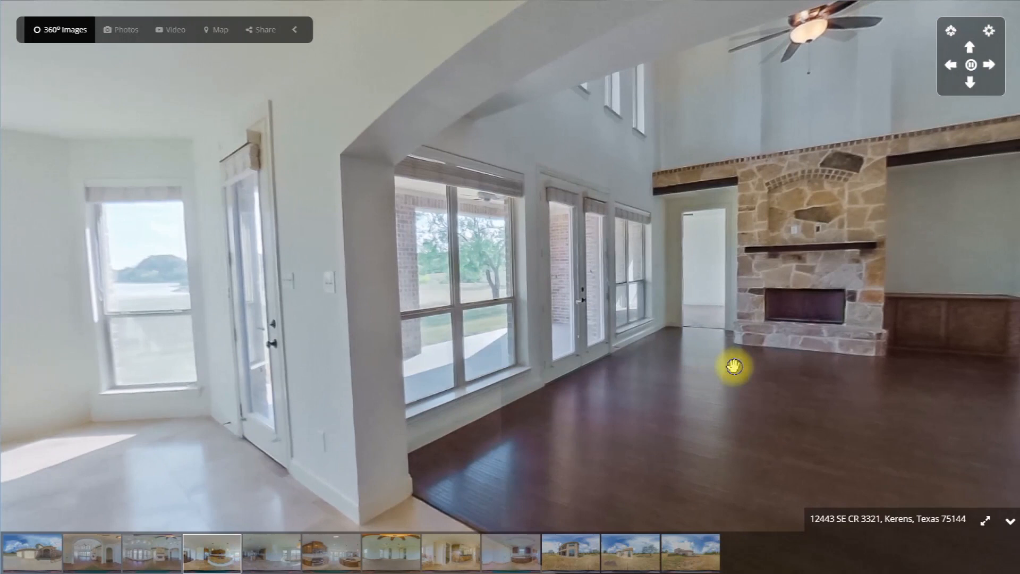
{"action": "left_click", "coordinate": [390, 553]}
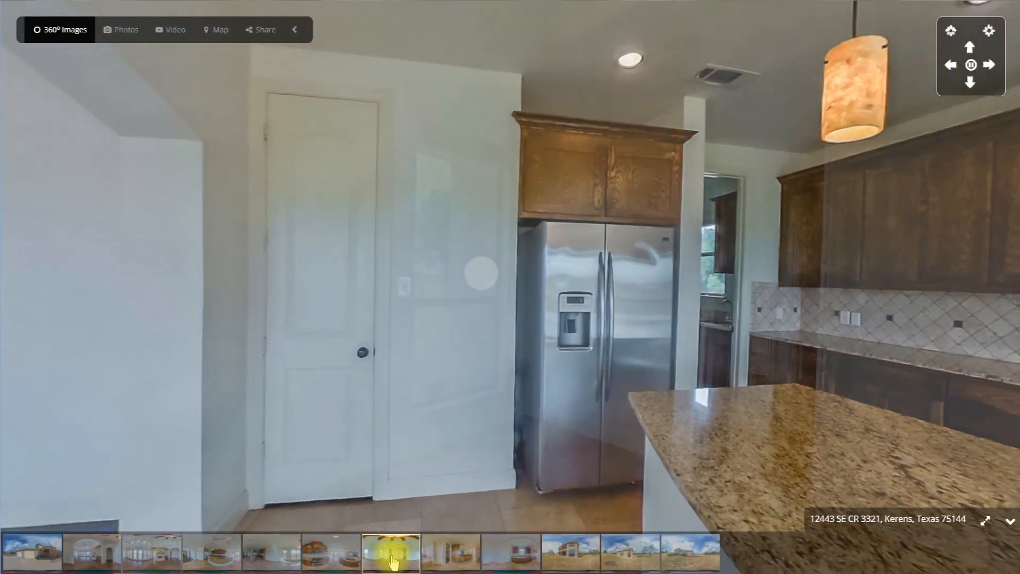
{"action": "left_click", "coordinate": [390, 551]}
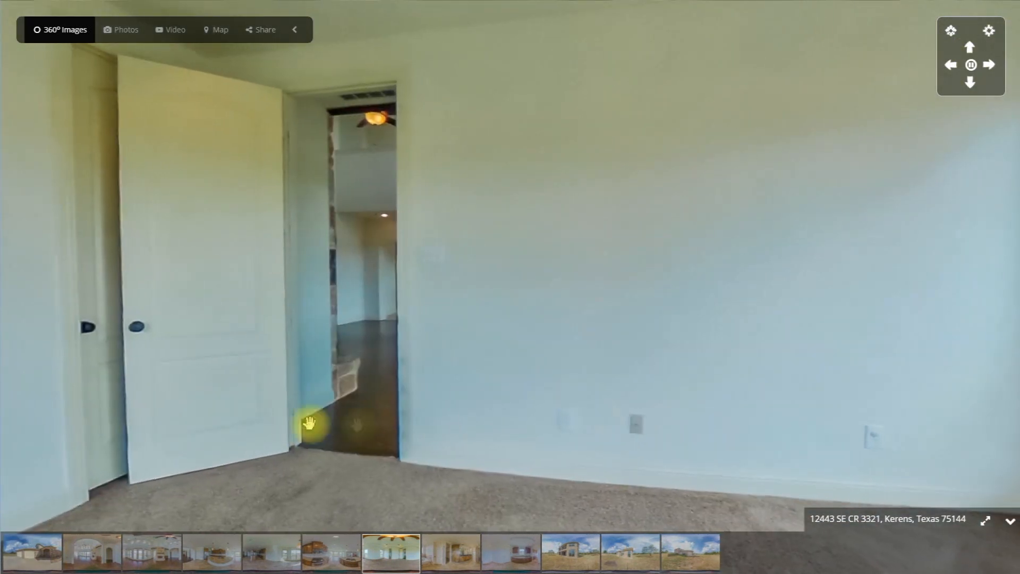
{"action": "left_click_drag", "start_coordinate": [309, 423], "coordinate": [540, 411]}
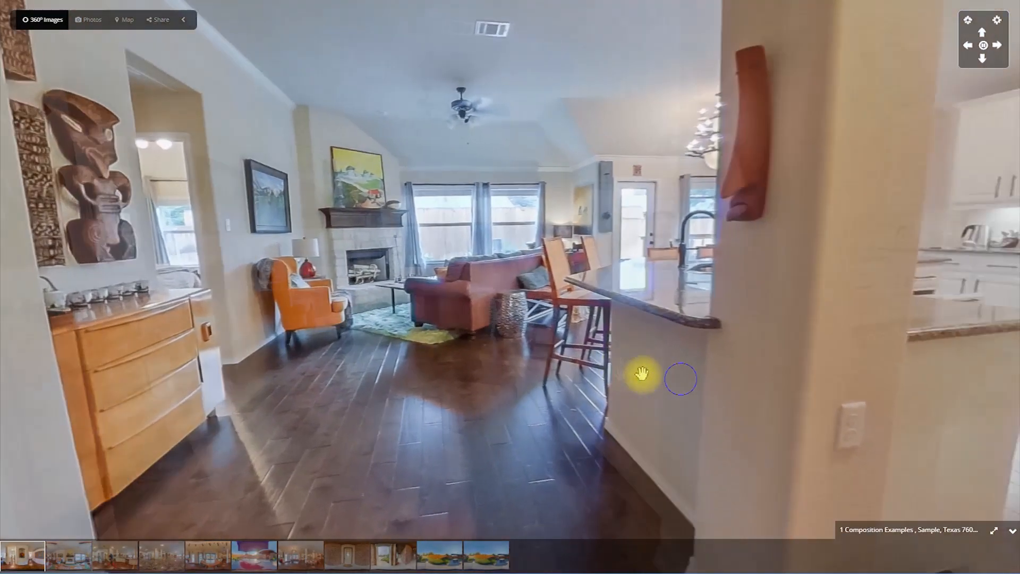
Step: Look around the sample living room and hallway, then the kitchen panorama toward the white cabinets
{"action": "left_click_drag", "start_coordinate": [641, 374], "coordinate": [508, 518]}
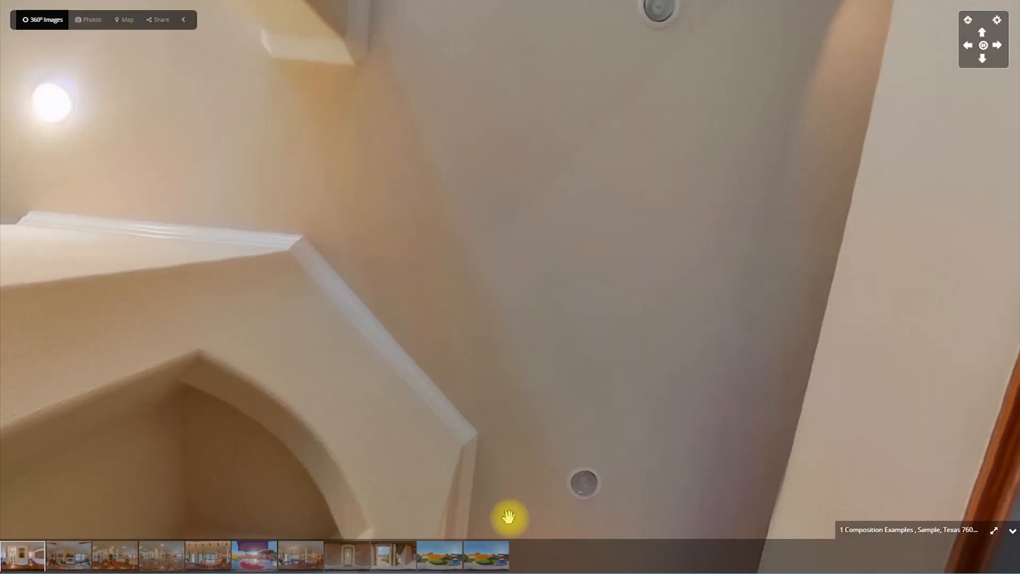
{"action": "left_click_drag", "start_coordinate": [511, 518], "coordinate": [341, 374]}
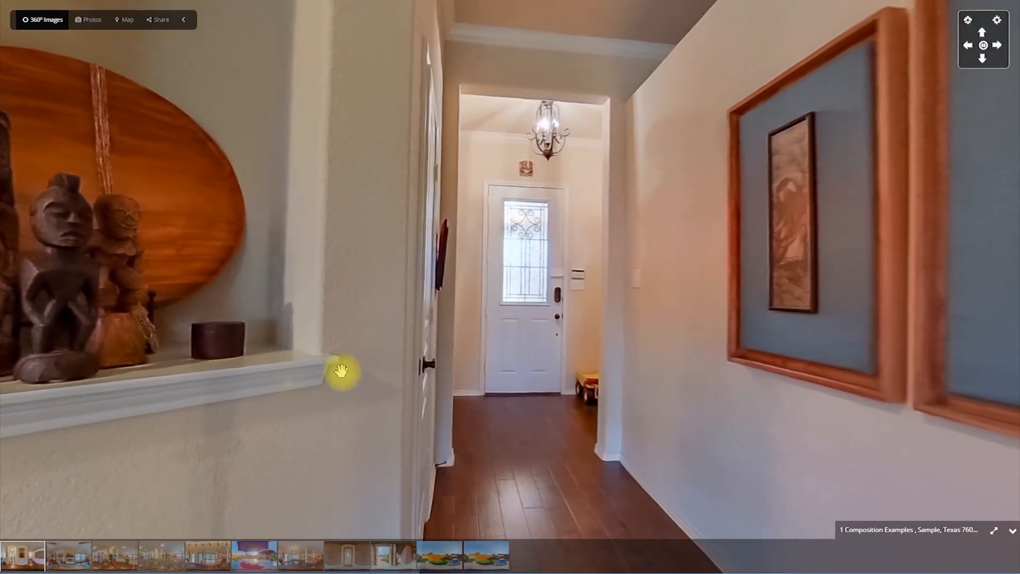
{"action": "left_click", "coordinate": [92, 19]}
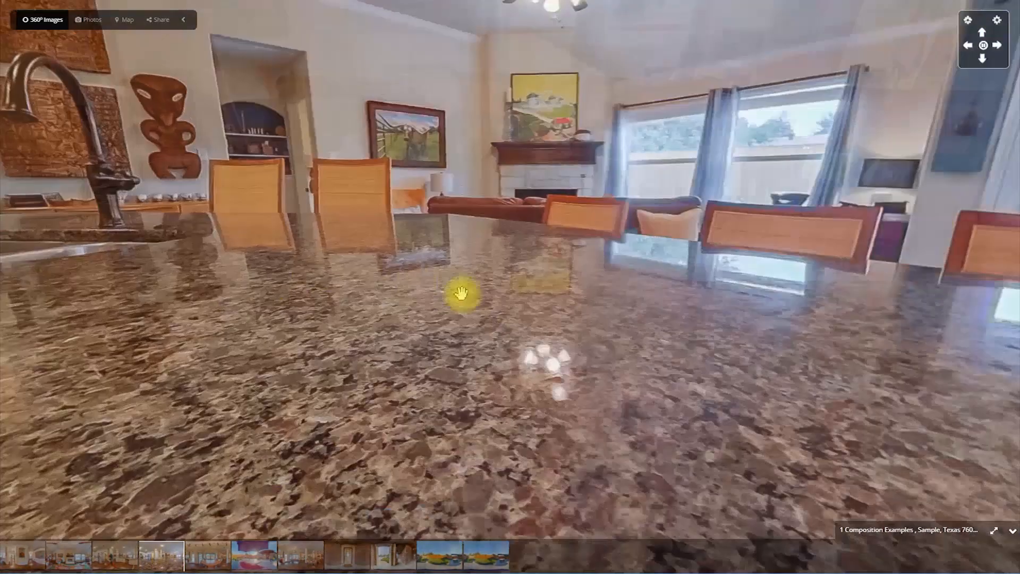
{"action": "left_click_drag", "start_coordinate": [462, 293], "coordinate": [172, 378]}
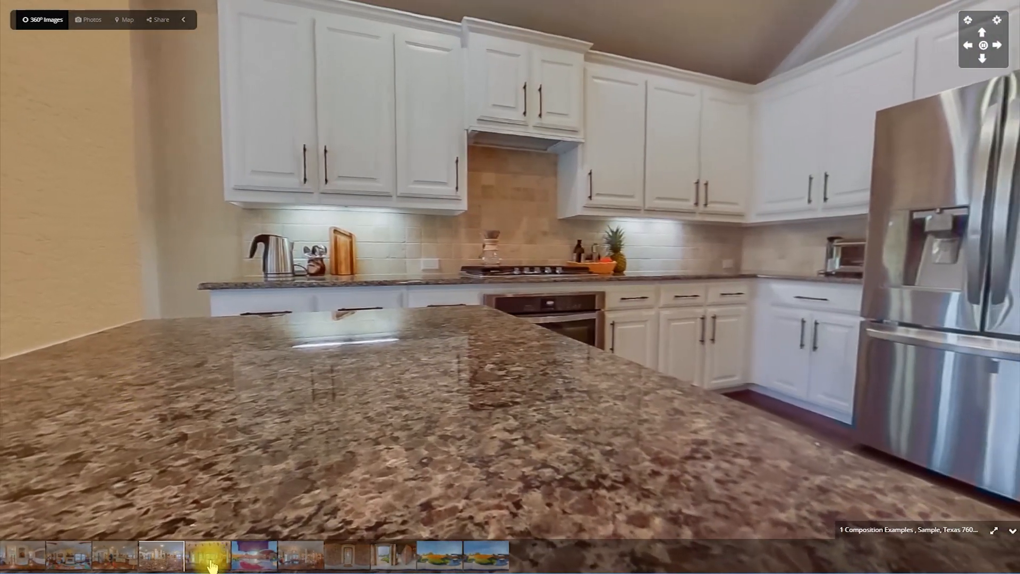
Step: View the panorama behind the leather couch and the back patio panorama
{"action": "left_click", "coordinate": [116, 554]}
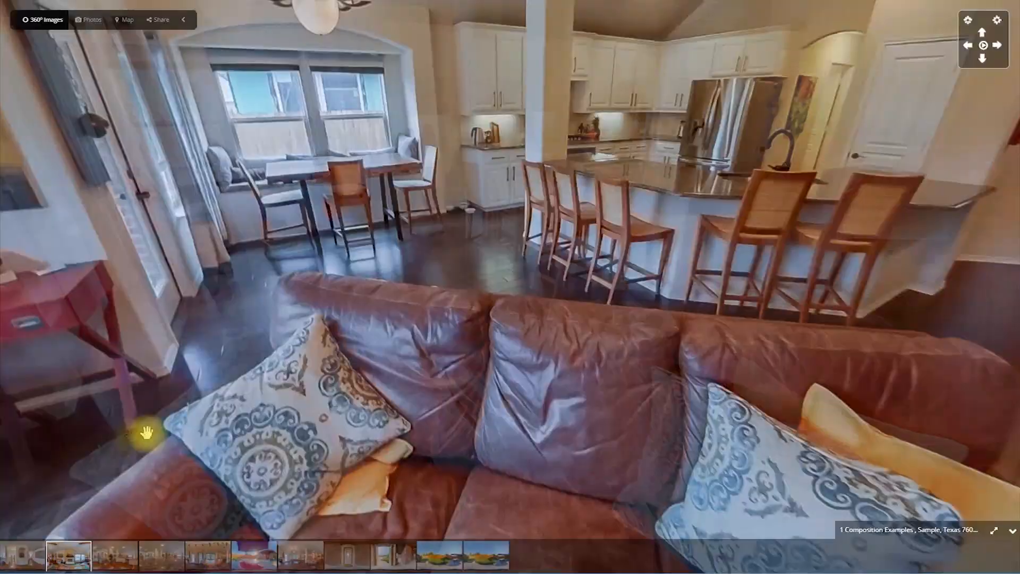
{"action": "left_click", "coordinate": [208, 555]}
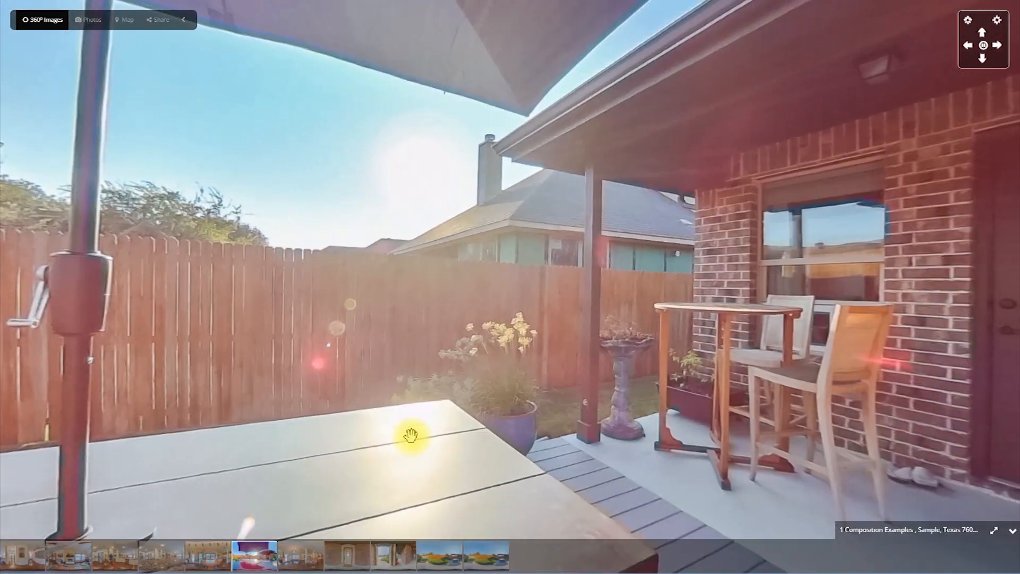
Step: Look around the patio toward the back door and along the brick front porch wall
{"action": "left_click_drag", "start_coordinate": [411, 435], "coordinate": [303, 429]}
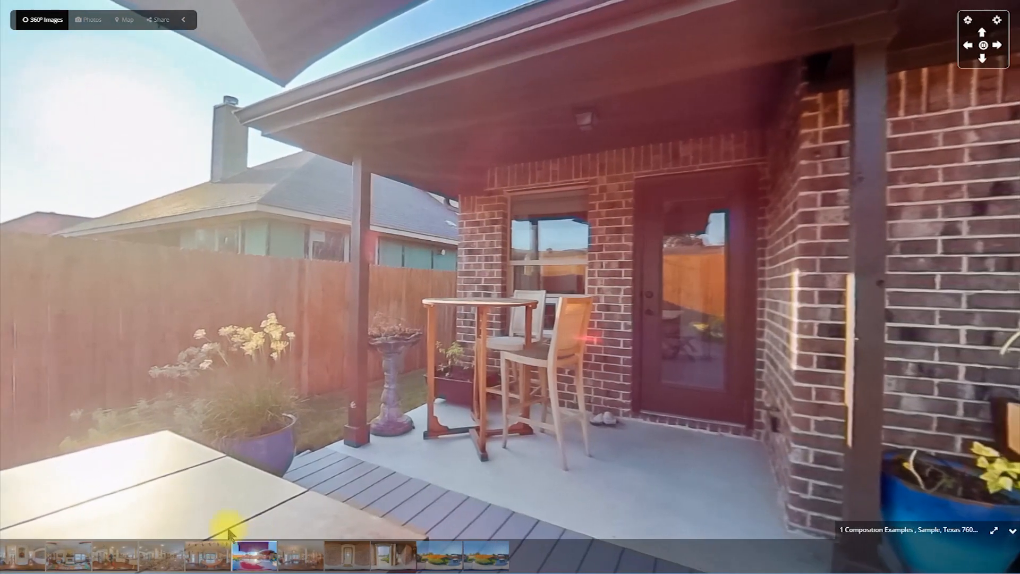
{"action": "left_click", "coordinate": [347, 554]}
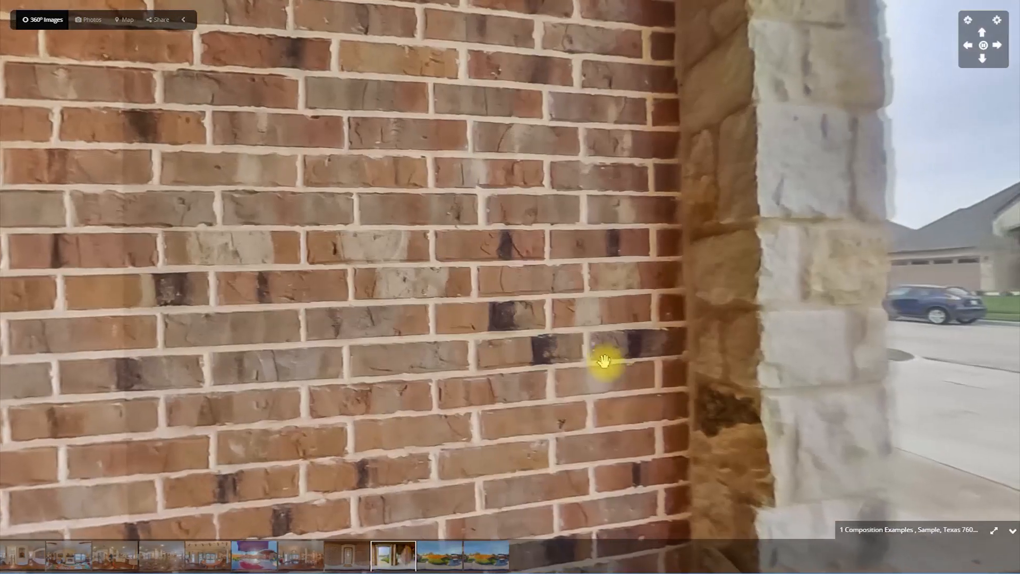
{"action": "left_click_drag", "start_coordinate": [607, 361], "coordinate": [276, 360]}
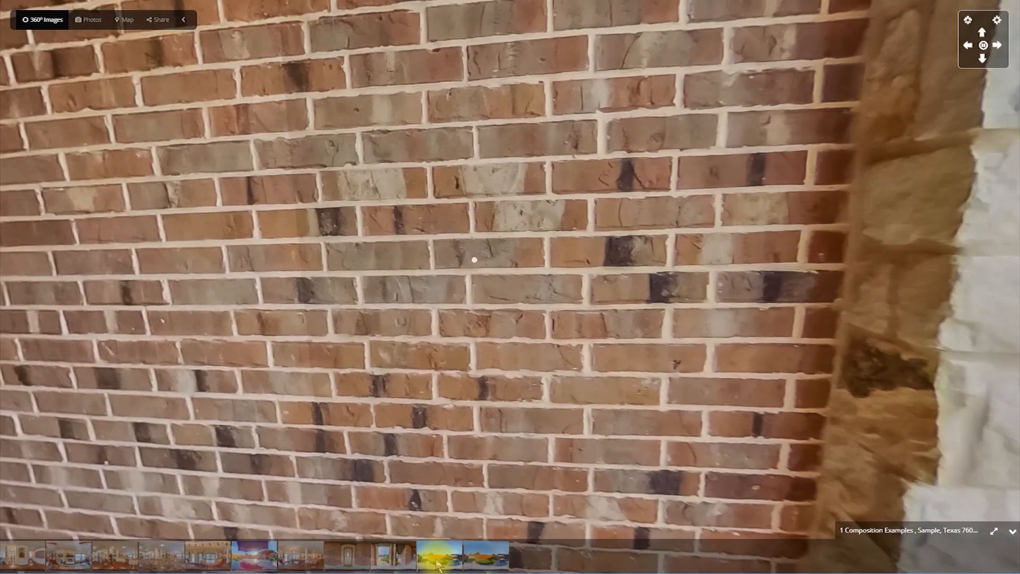
Step: View the backyard deck panorama with the umbrella table and look around it
{"action": "left_click", "coordinate": [439, 555]}
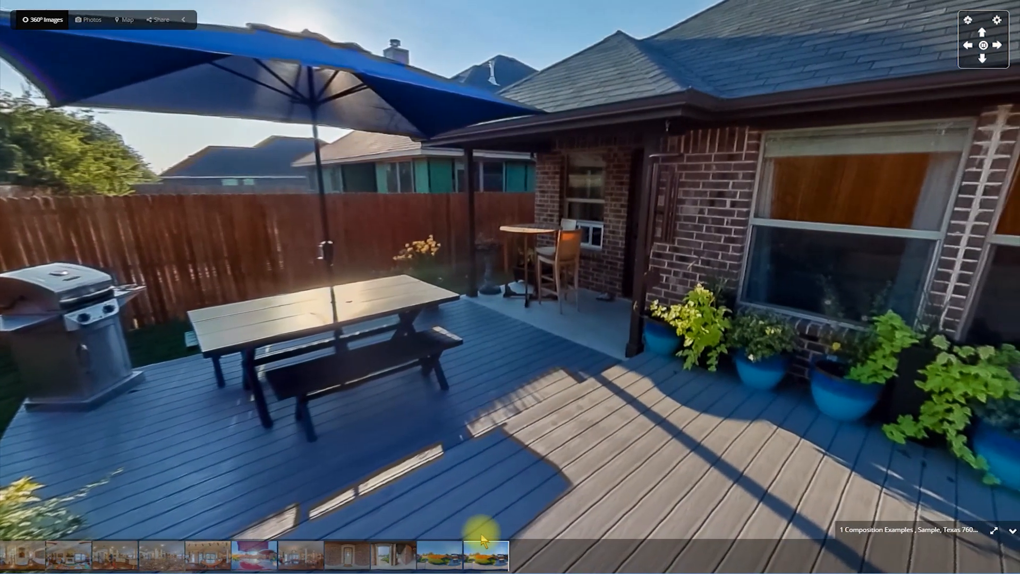
{"action": "left_click_drag", "start_coordinate": [485, 533], "coordinate": [475, 459]}
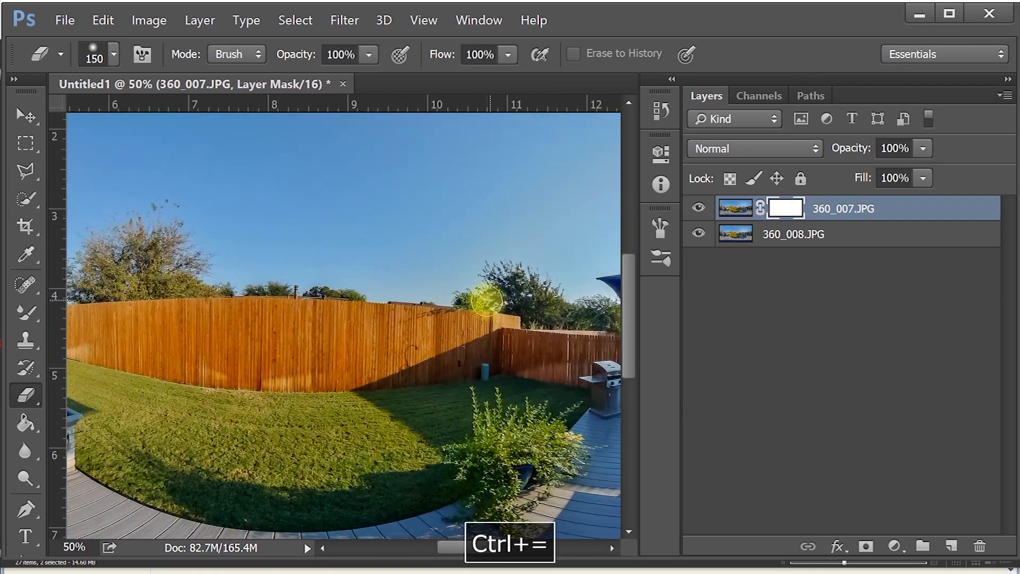
Step: Pan across the 360_007.JPG backyard panorama from the fence to the deck area
{"action": "left_click_drag", "start_coordinate": [484, 300], "coordinate": [61, 306]}
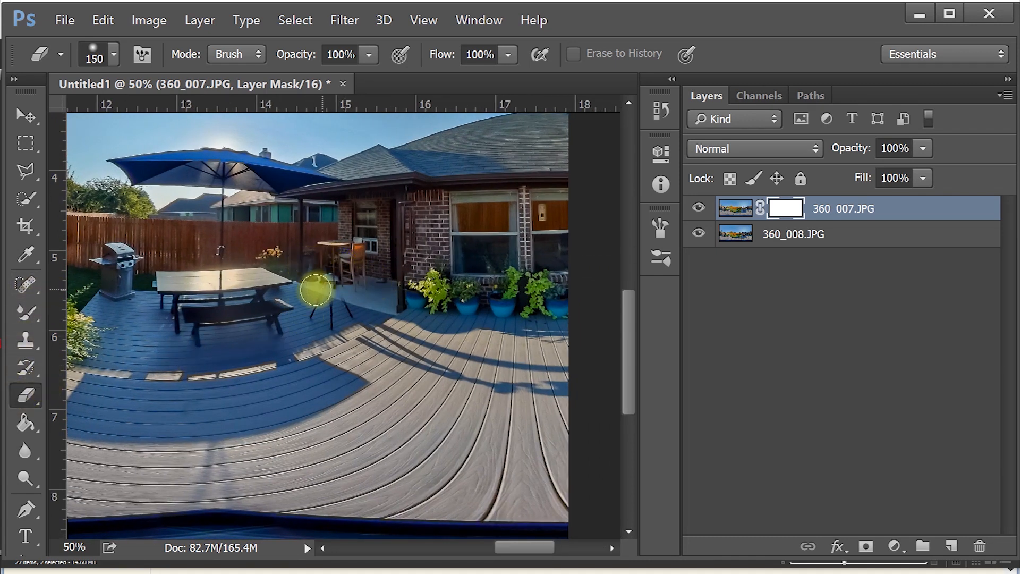
{"action": "left_click_drag", "start_coordinate": [315, 291], "coordinate": [412, 353]}
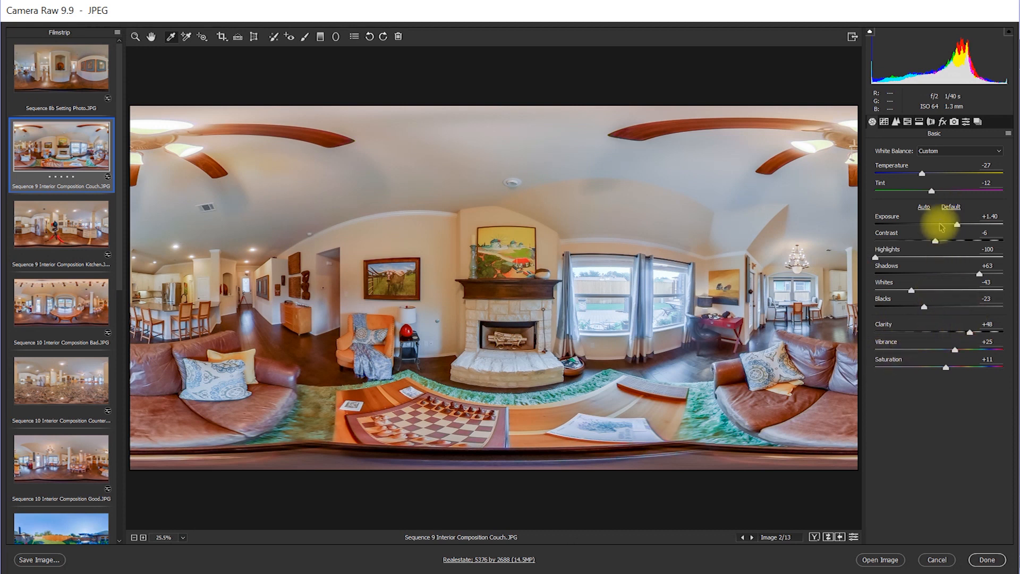
Step: Adjust exposure on the couch and kitchen panoramas and batch-rename the photos to three-digit sequence numbers
{"action": "left_click_drag", "start_coordinate": [957, 225], "coordinate": [937, 224]}
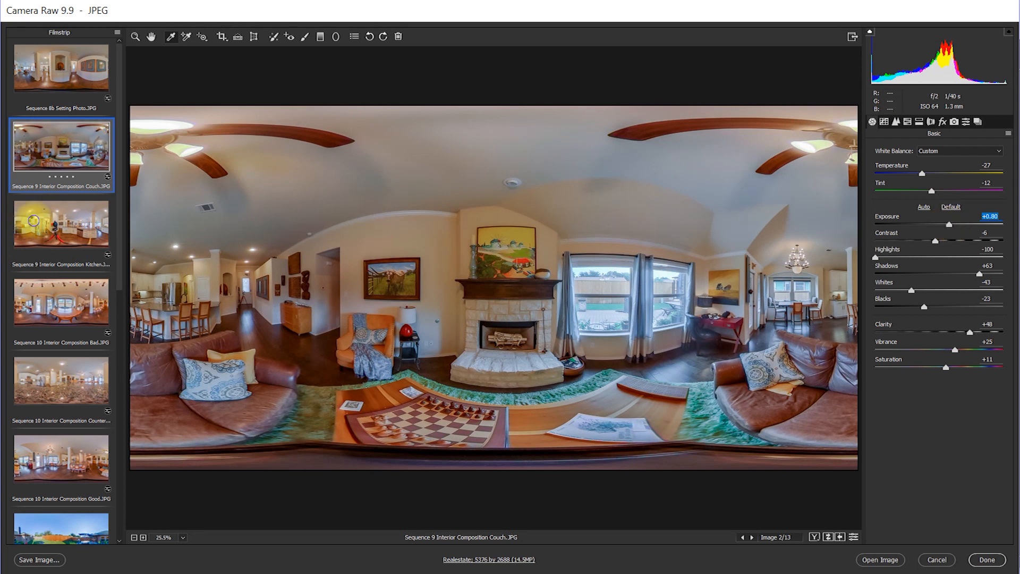
{"action": "left_click", "coordinate": [60, 225]}
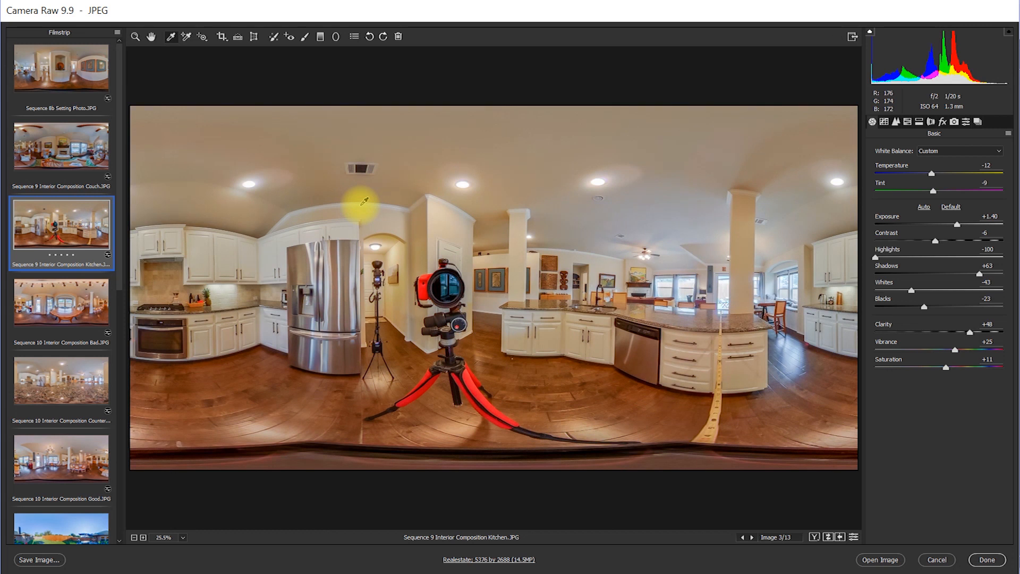
{"action": "mouse_move", "coordinate": [774, 233]}
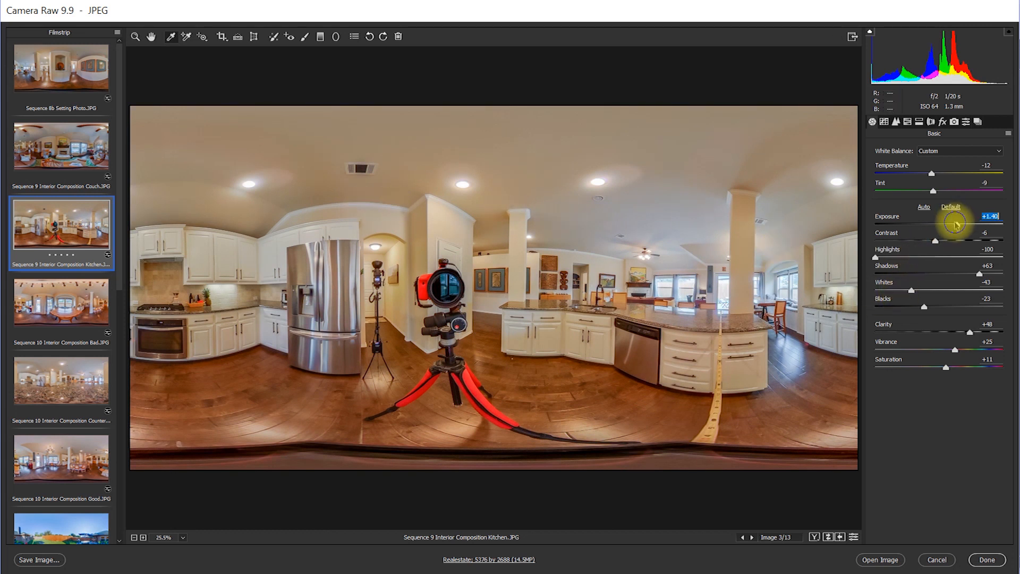
{"action": "left_click_drag", "start_coordinate": [963, 224], "coordinate": [950, 225]}
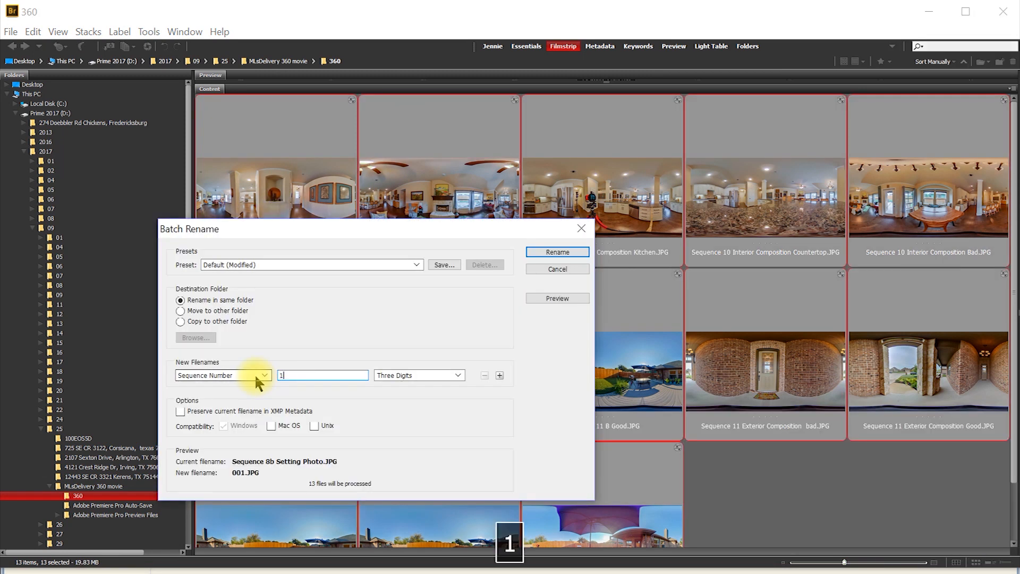
{"action": "left_click", "coordinate": [556, 251]}
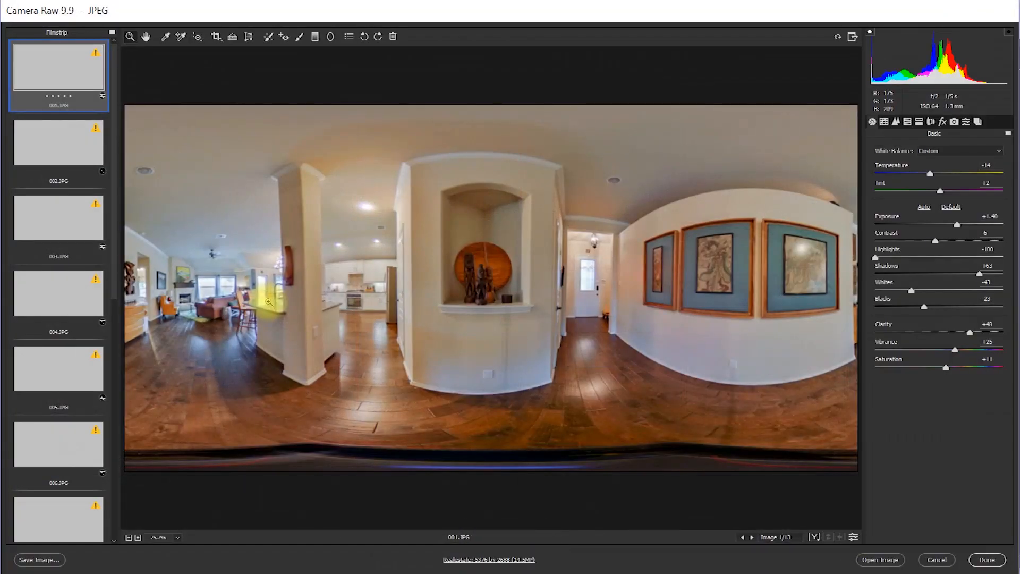
Step: Select all thirteen panoramas in the filmstrip and save them out as a batch
{"action": "key", "text": "ctrl+a"}
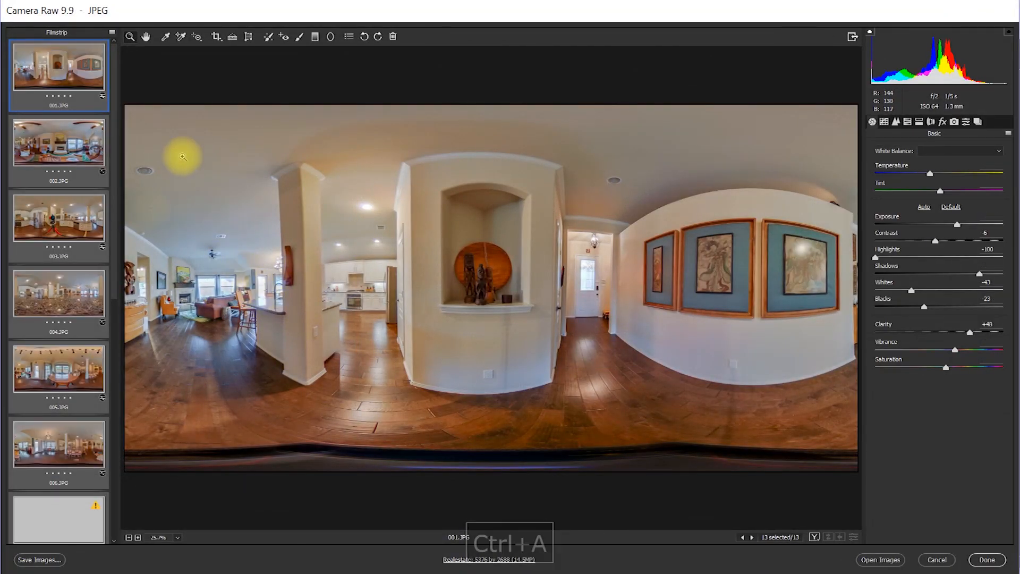
{"action": "left_click", "coordinate": [39, 561]}
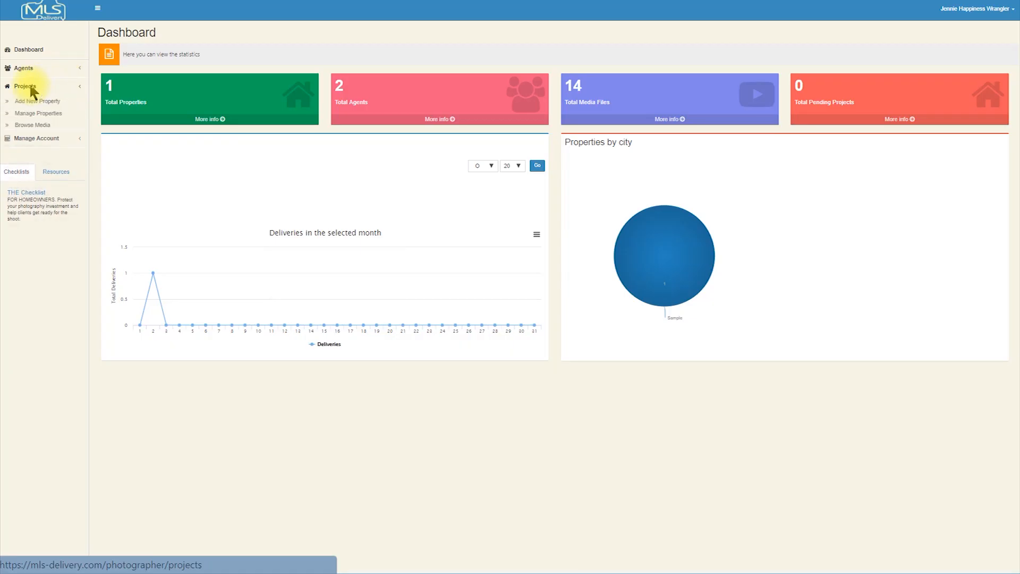
Step: Add 123 Main Street, Saginaw, Texas with an unbranded video tour and map allowed, then go to media upload
{"action": "left_click", "coordinate": [39, 101]}
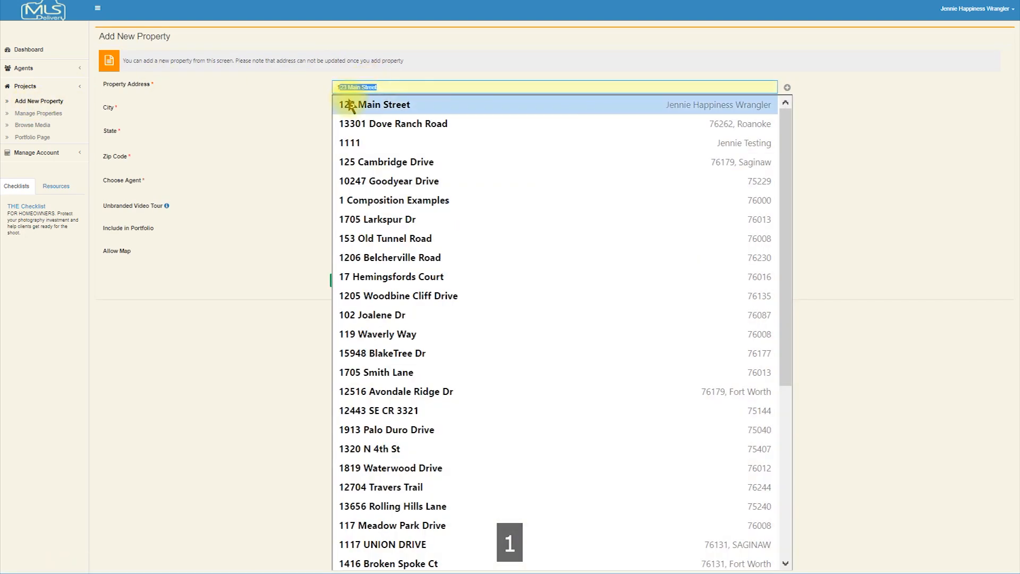
{"action": "left_click", "coordinate": [377, 105]}
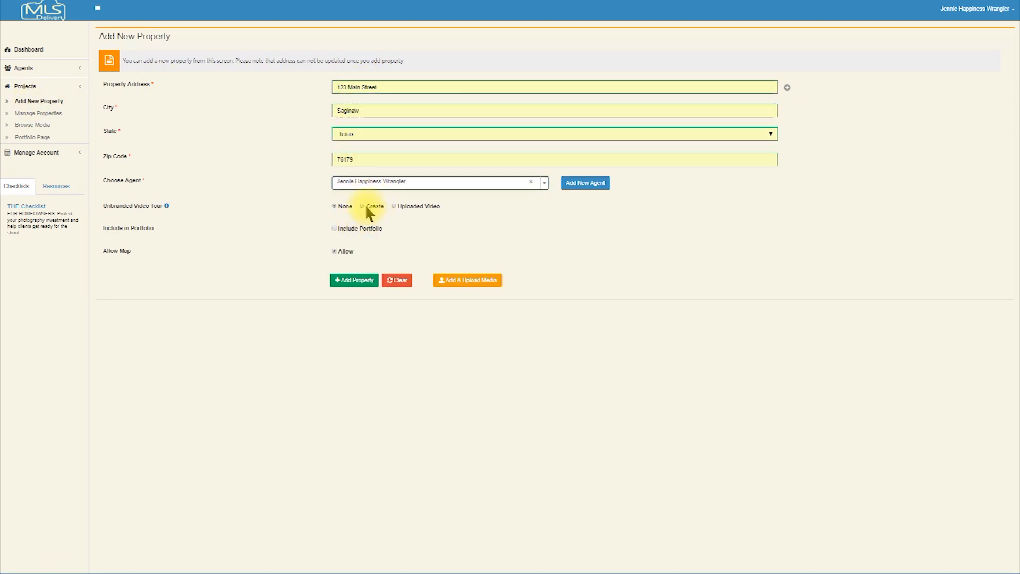
{"action": "left_click", "coordinate": [361, 206]}
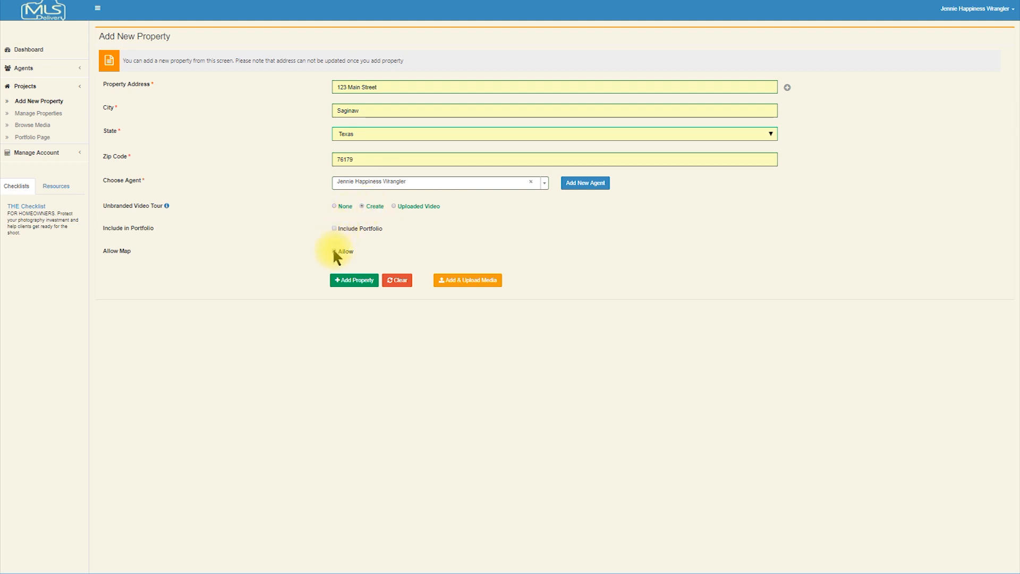
{"action": "left_click", "coordinate": [335, 251]}
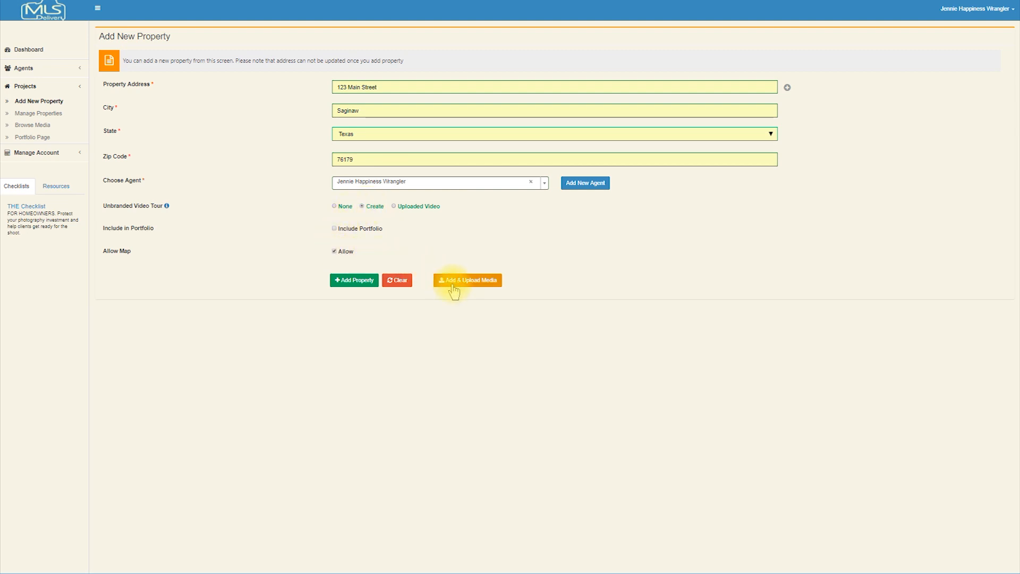
{"action": "left_click", "coordinate": [467, 280]}
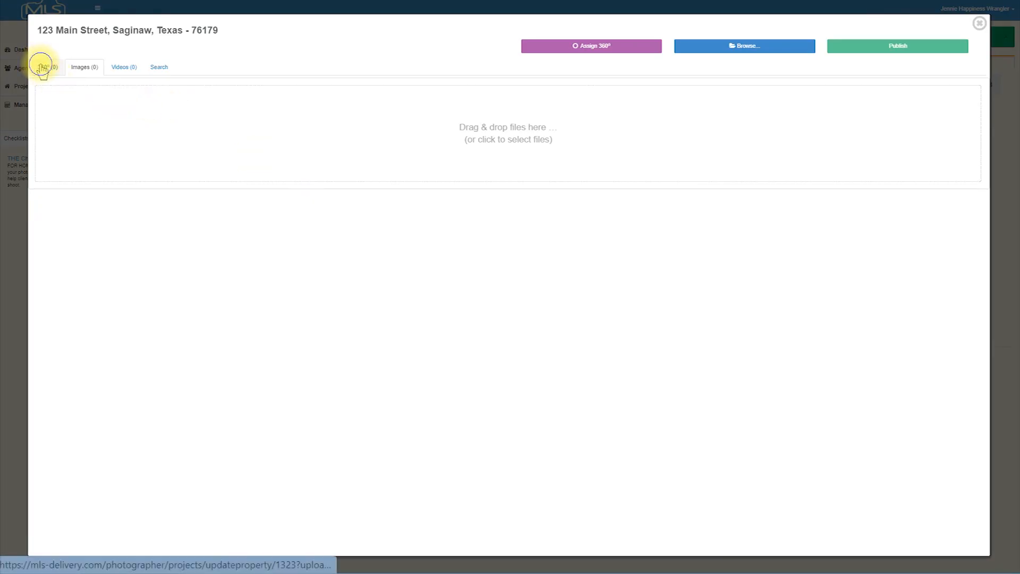
Step: Upload panoramas 001 to 011 as the property's 360° images and move to the still images section
{"action": "left_click", "coordinate": [45, 67]}
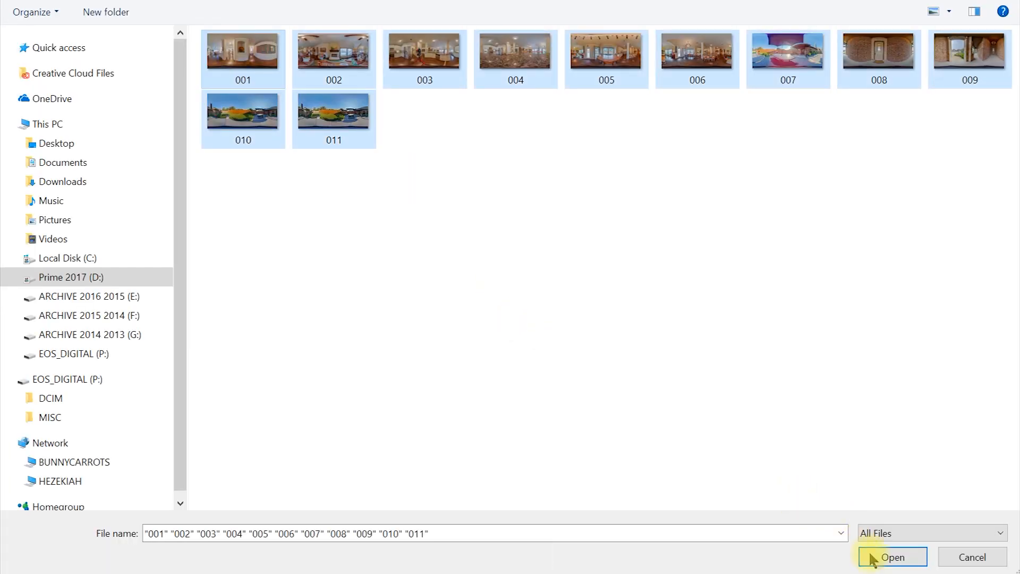
{"action": "left_click", "coordinate": [892, 556]}
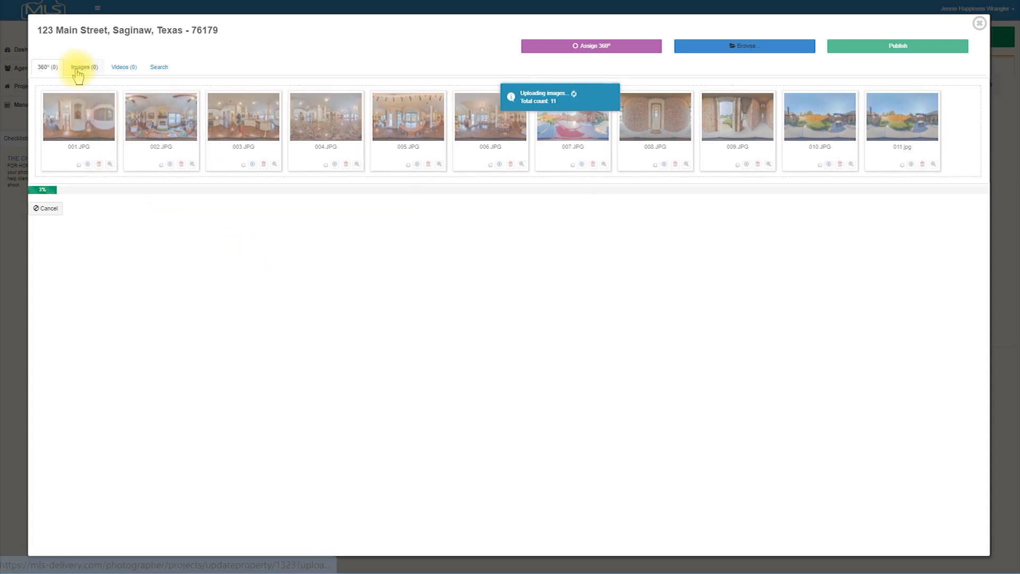
{"action": "left_click", "coordinate": [83, 67]}
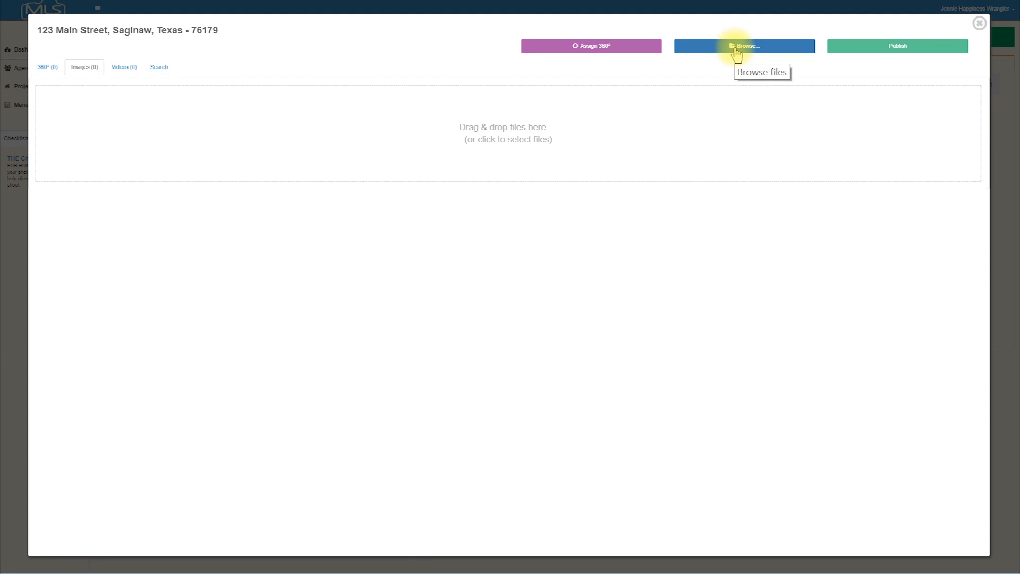
Step: Upload the still photos 002 through 031 to the property's images
{"action": "left_click", "coordinate": [744, 46]}
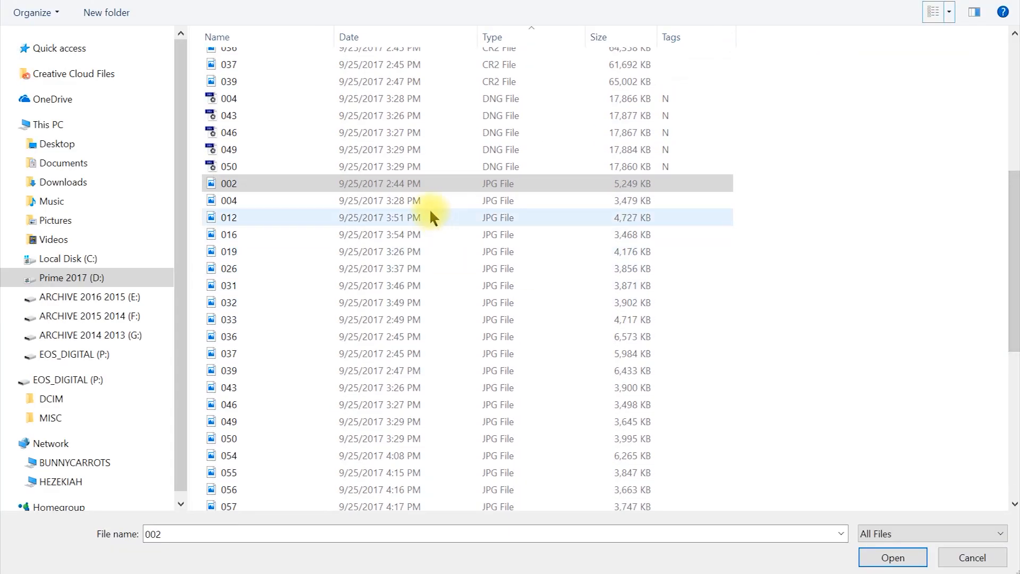
{"action": "left_click", "coordinate": [228, 286]}
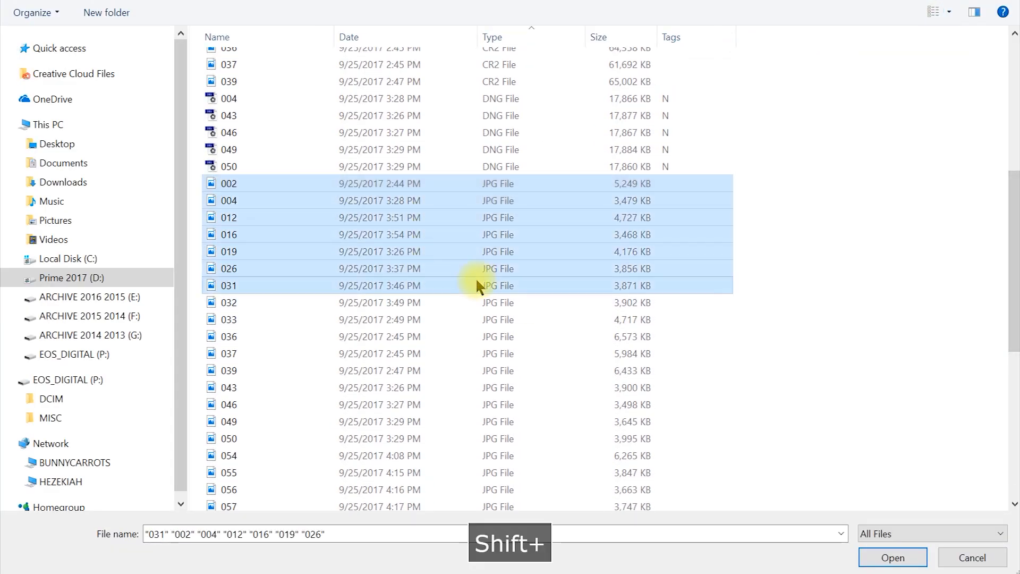
{"action": "left_click", "coordinate": [891, 557]}
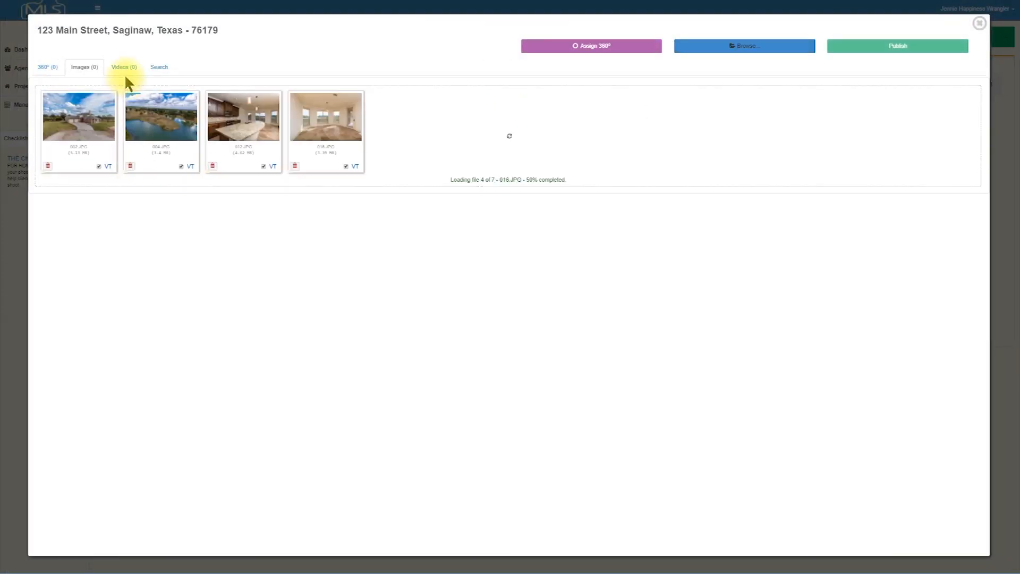
Step: Upload the MP4 walkthrough as the property's video tour
{"action": "left_click", "coordinate": [123, 65]}
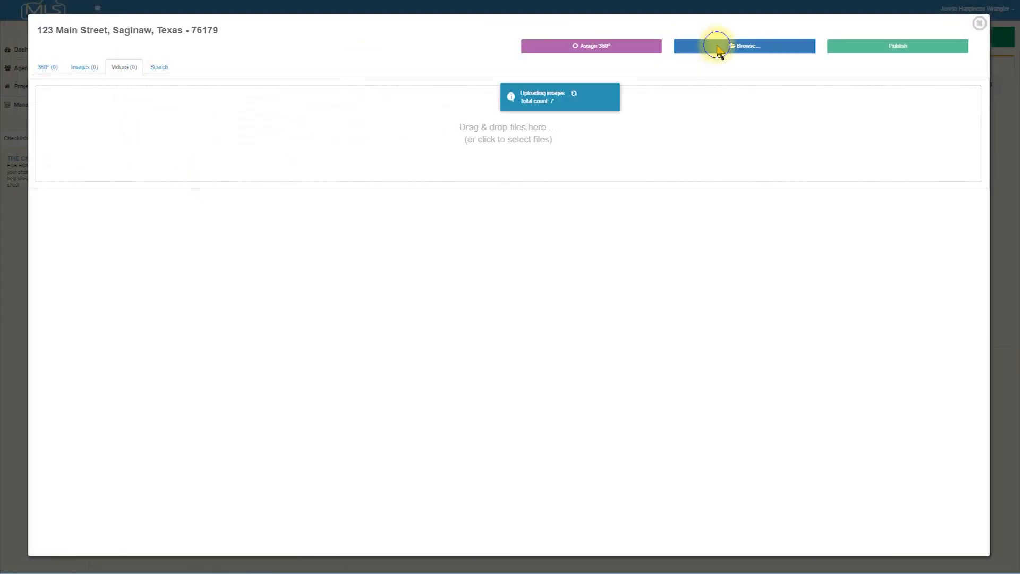
{"action": "left_click", "coordinate": [744, 45]}
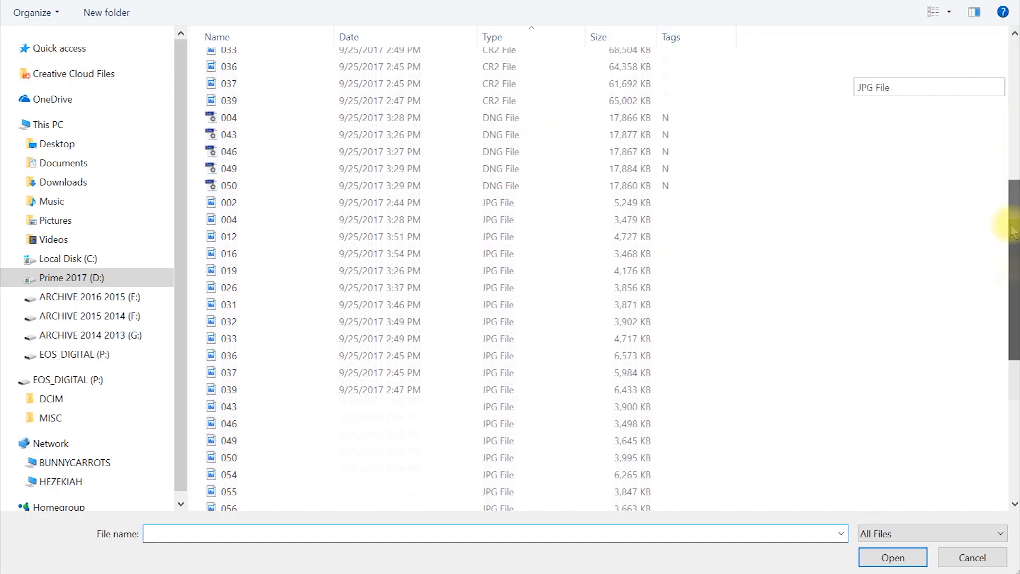
{"action": "scroll", "scroll_direction": "down", "scroll_amount": 3}
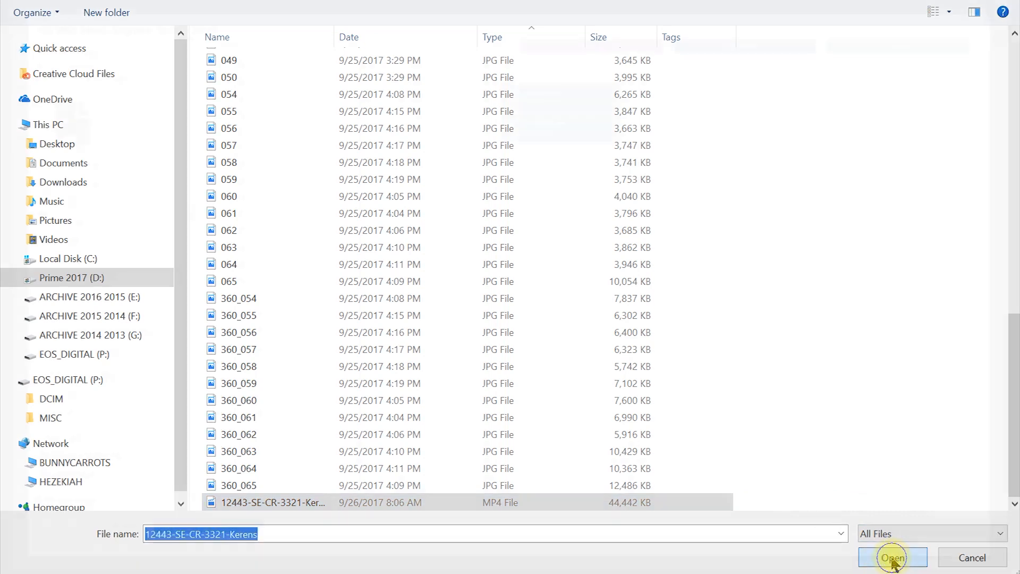
{"action": "left_click", "coordinate": [892, 558]}
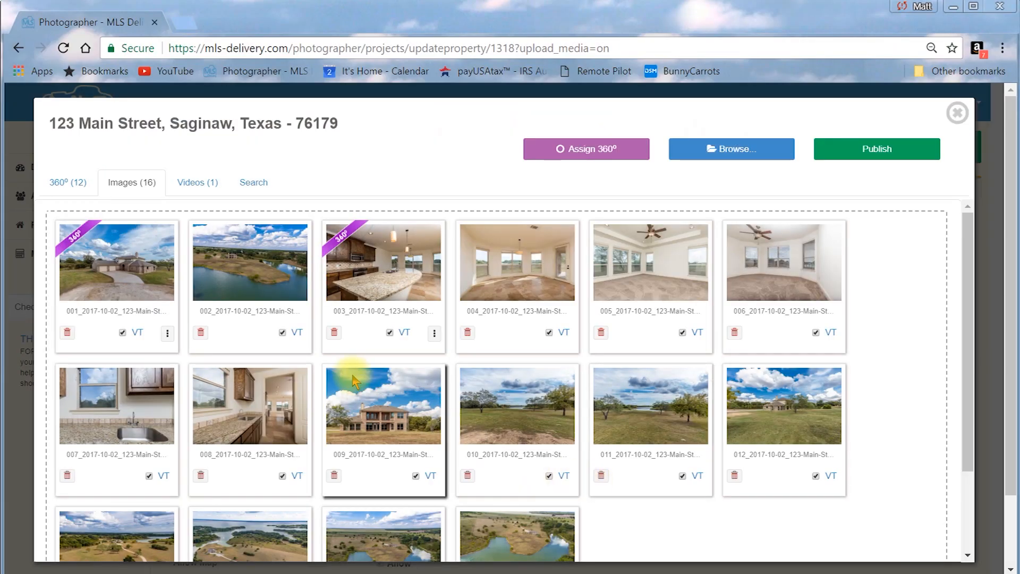
Step: Link exterior photo 009 to its matching exterior 360 panorama
{"action": "left_click", "coordinate": [383, 405]}
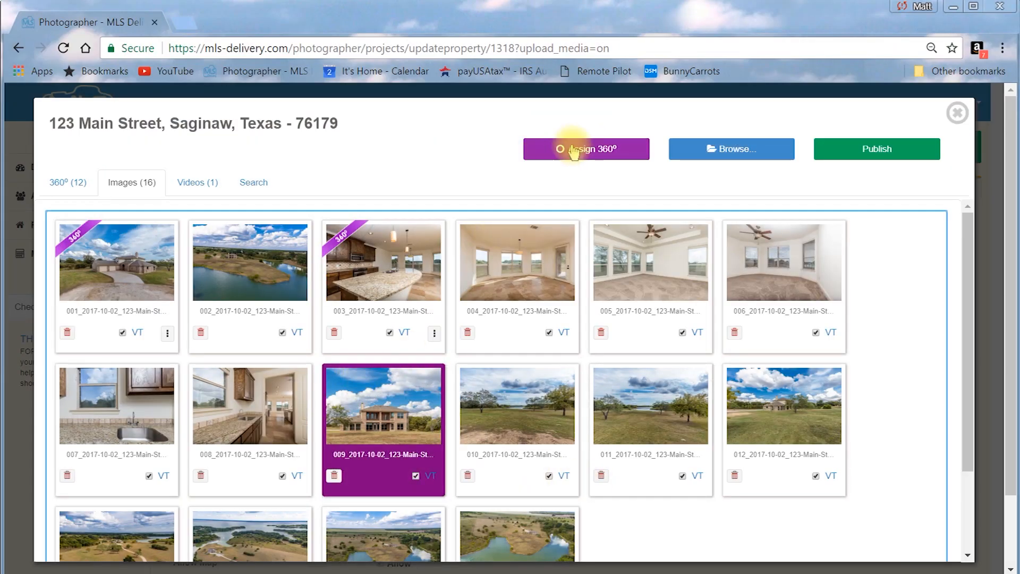
{"action": "left_click", "coordinate": [586, 149]}
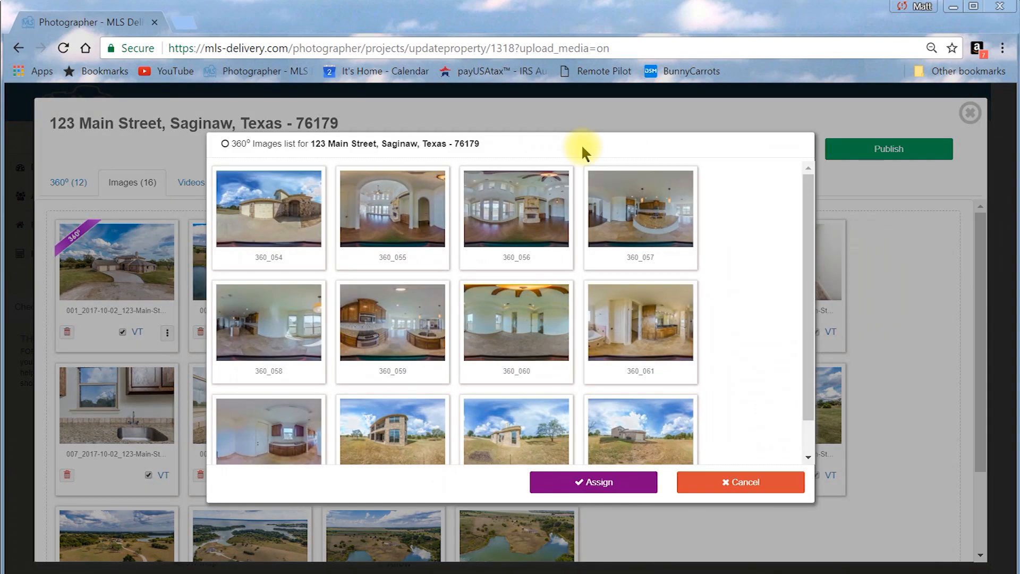
{"action": "left_click", "coordinate": [392, 430]}
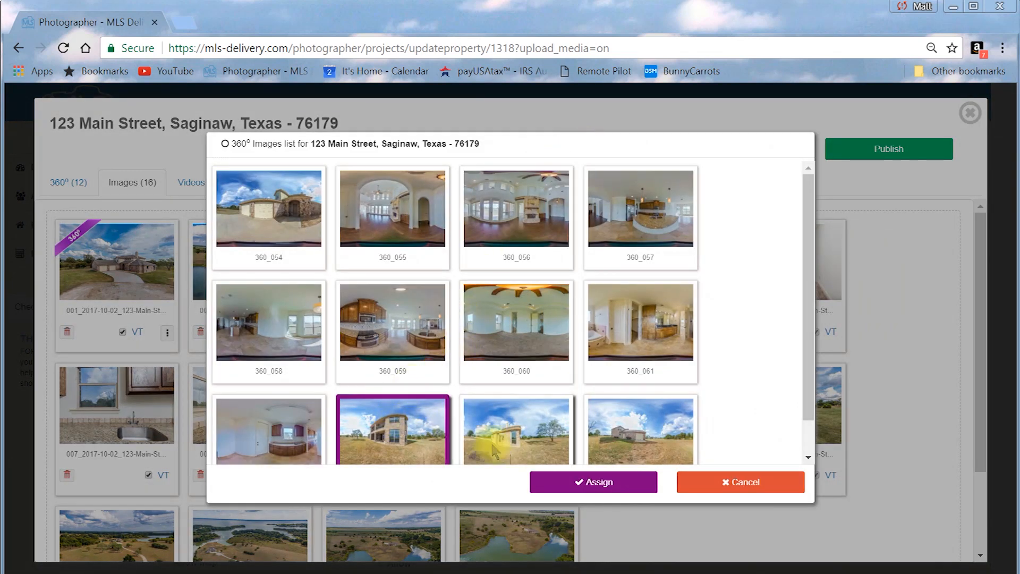
{"action": "left_click", "coordinate": [593, 483]}
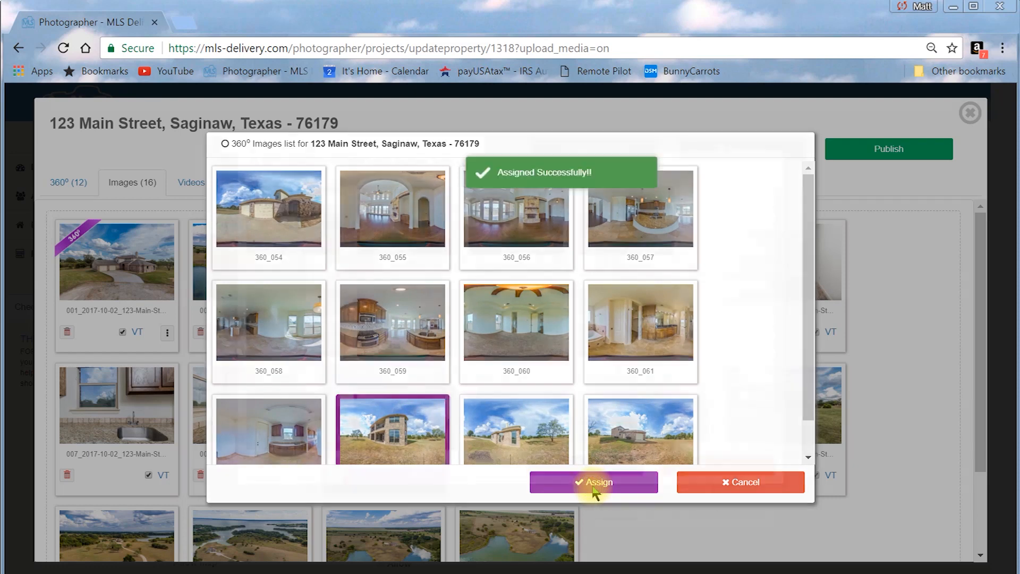
{"action": "left_click", "coordinate": [593, 482]}
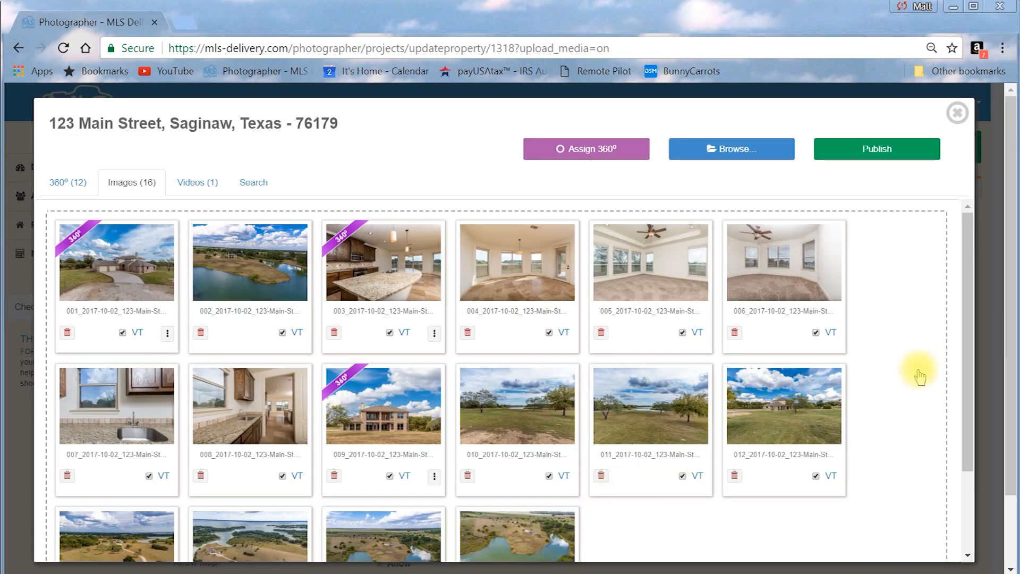
{"action": "scroll", "scroll_direction": "down", "scroll_amount": 3}
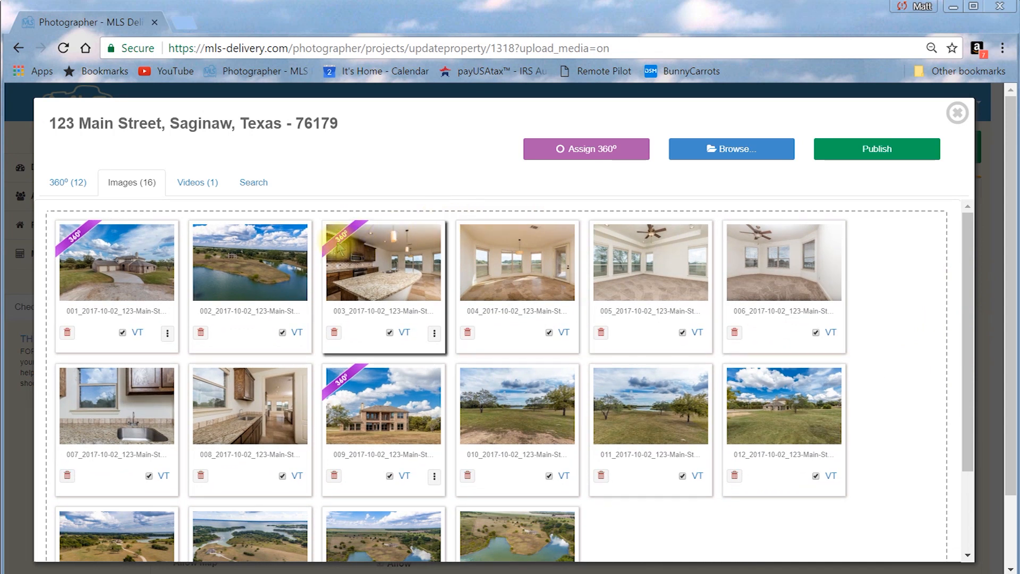
{"action": "mouse_move", "coordinate": [338, 252]}
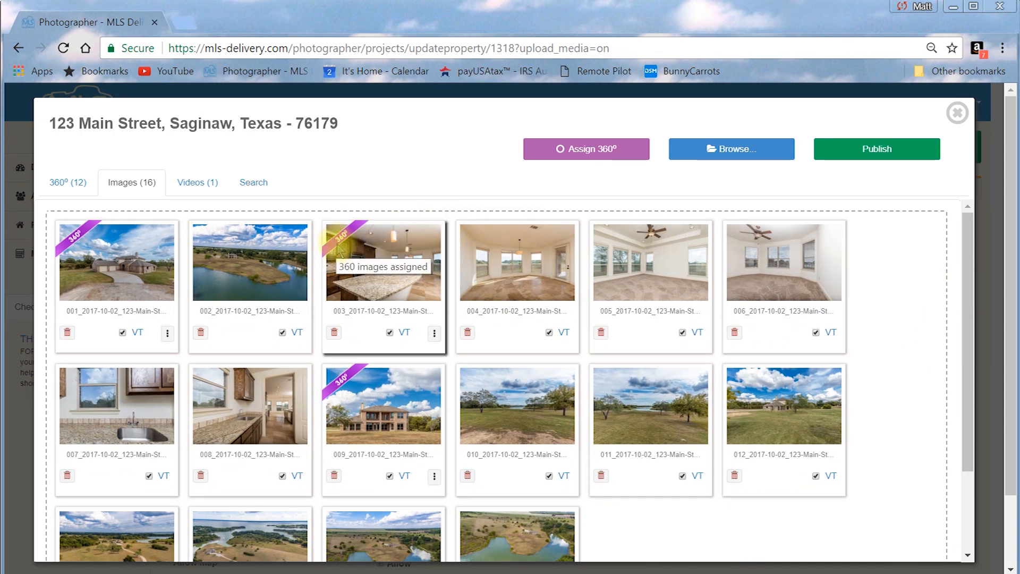
{"action": "mouse_move", "coordinate": [517, 261]}
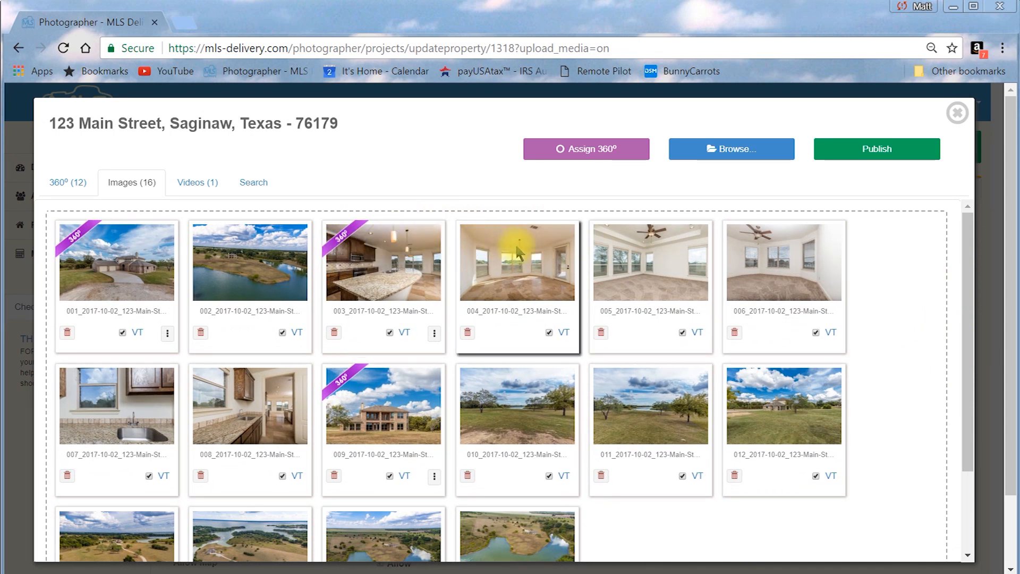
Step: Link the fourth still image to a 360 panorama
{"action": "left_click", "coordinate": [517, 261]}
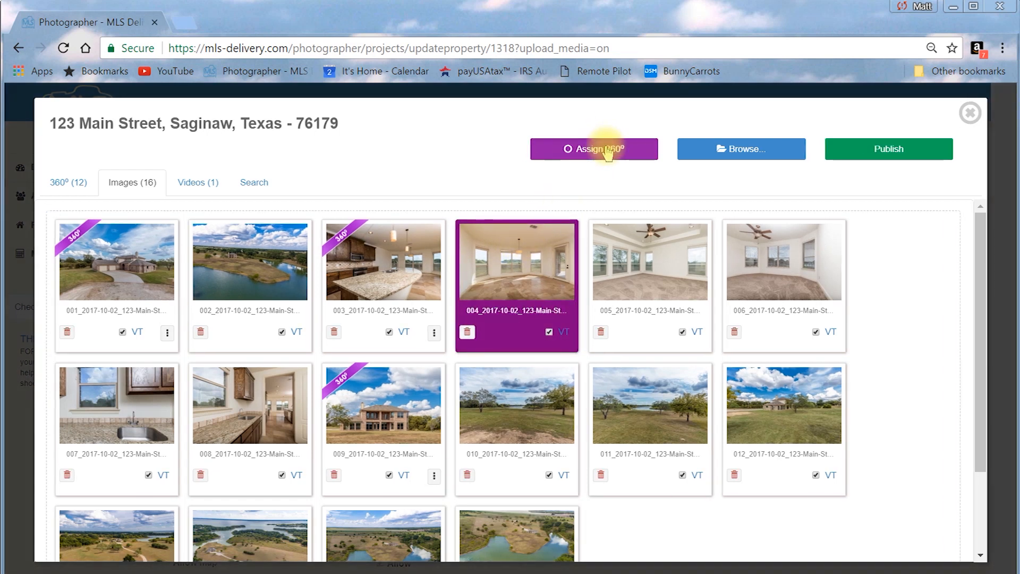
{"action": "left_click", "coordinate": [593, 149]}
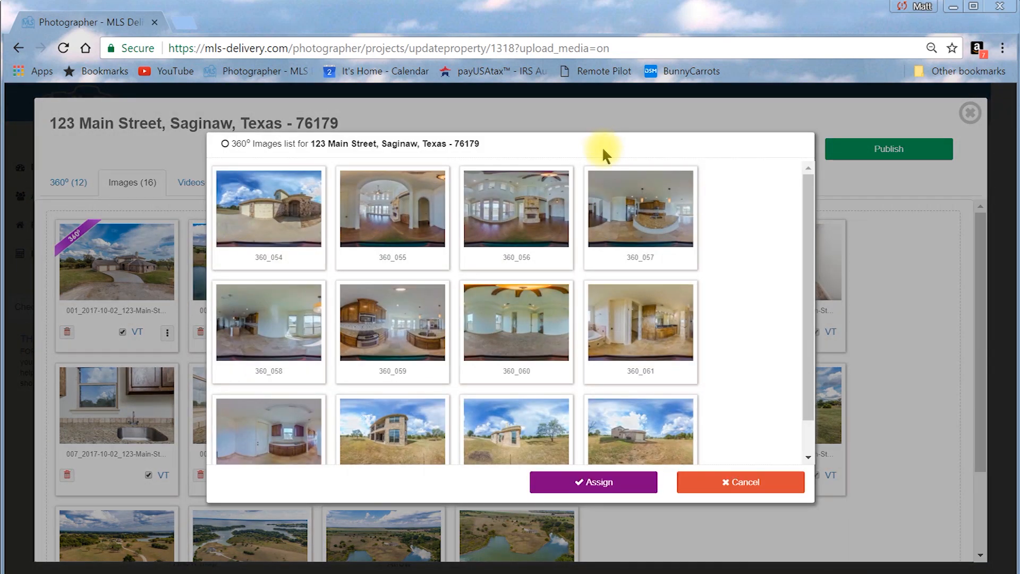
{"action": "left_click", "coordinate": [516, 322]}
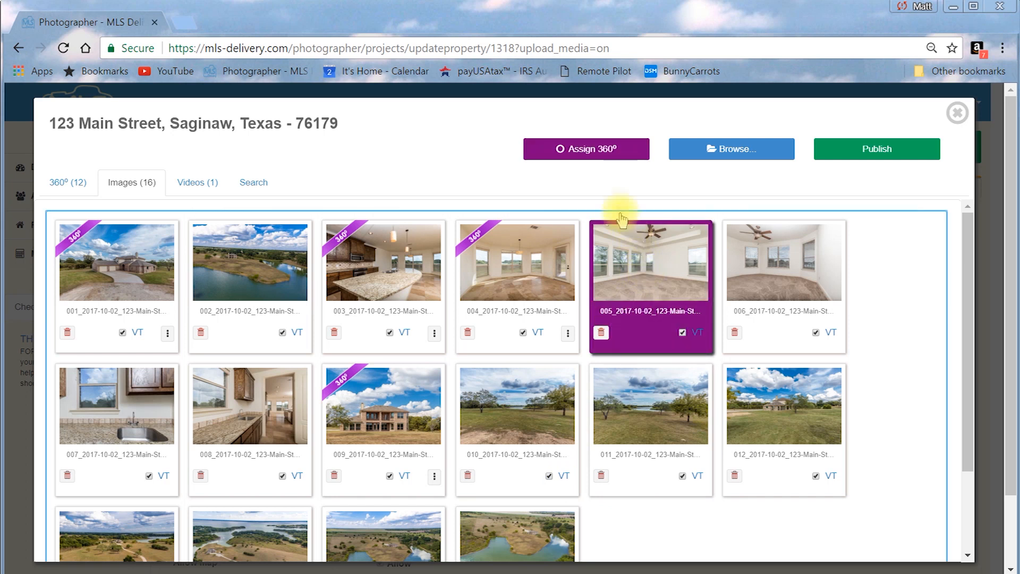
Step: Assign panorama 360_061 to the fifth still, then untick it and save with no panorama link
{"action": "left_click", "coordinate": [585, 149]}
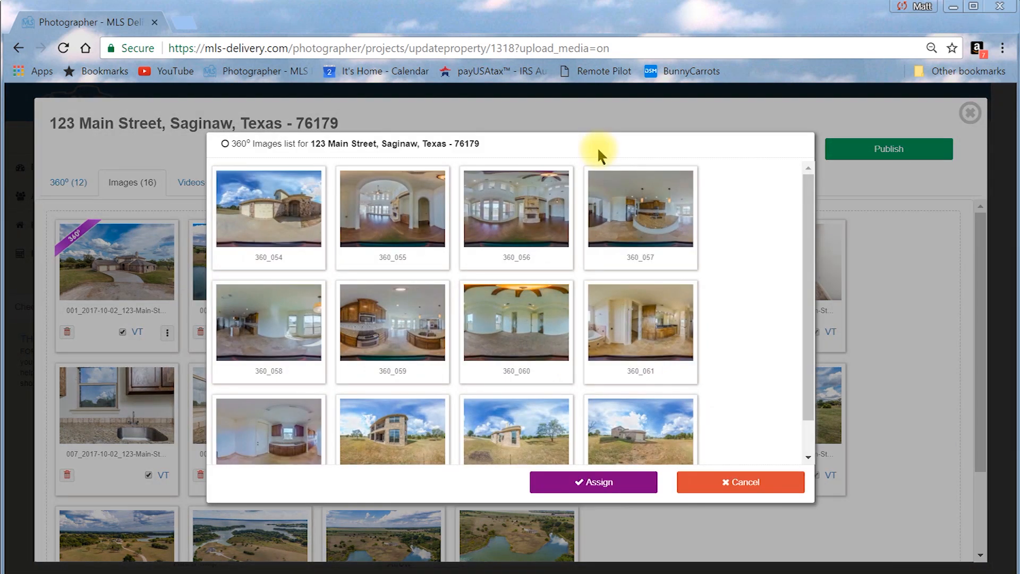
{"action": "left_click", "coordinate": [640, 323]}
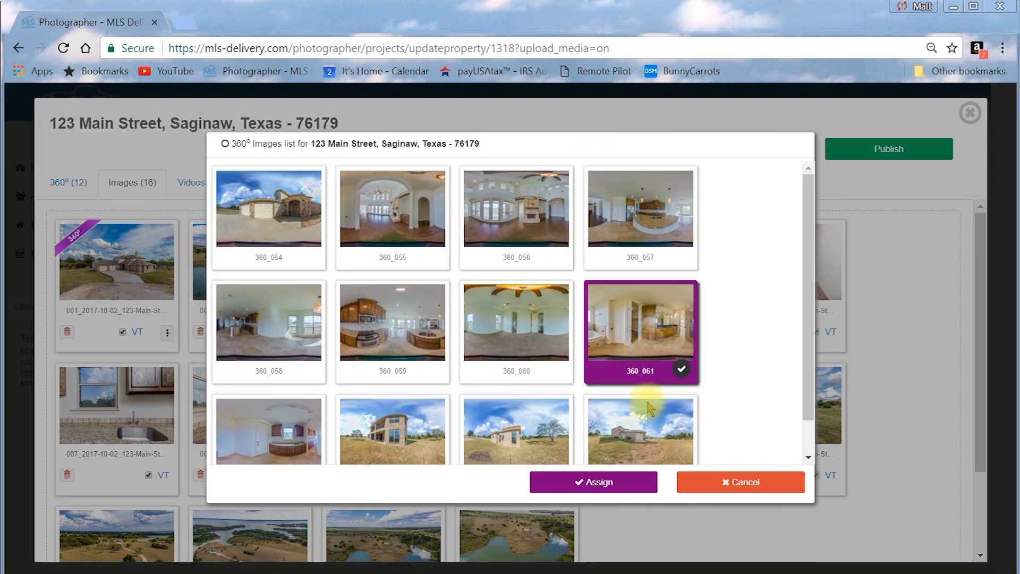
{"action": "left_click", "coordinate": [593, 482]}
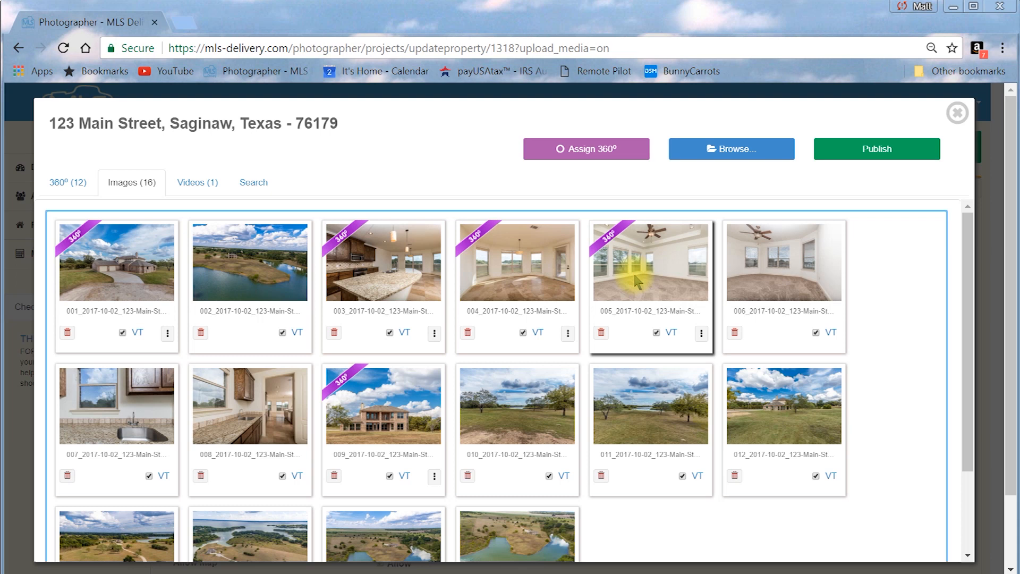
{"action": "left_click", "coordinate": [585, 149]}
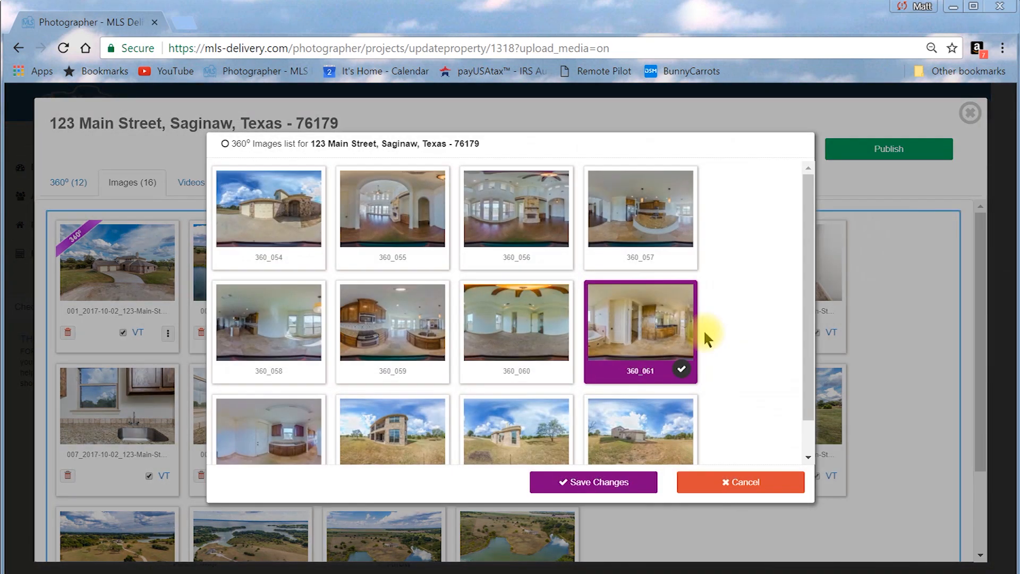
{"action": "left_click", "coordinate": [640, 329]}
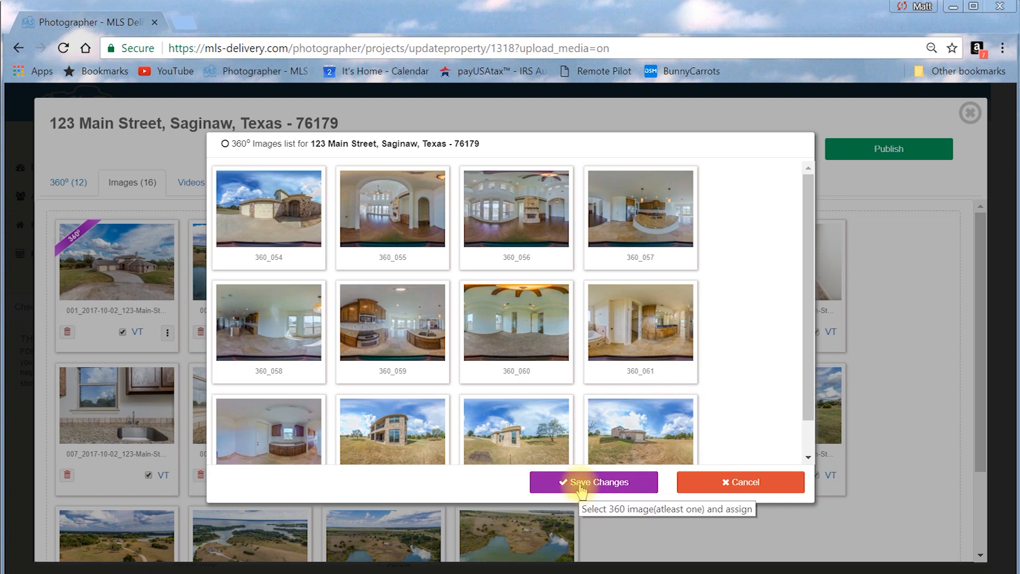
{"action": "left_click", "coordinate": [593, 482]}
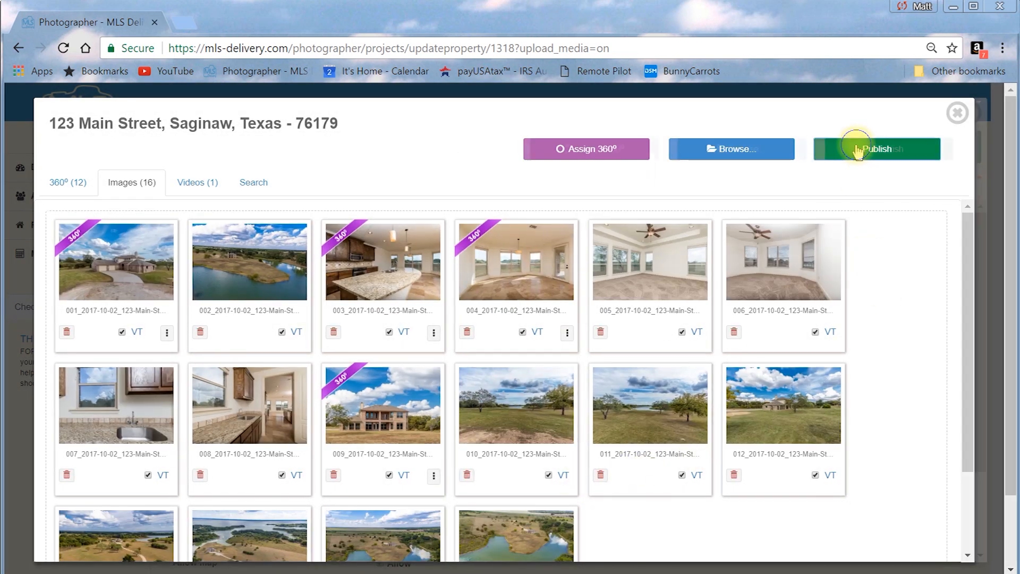
Step: Publish the property tour immediately, keeping the thank-you note and email/SMS notifications on
{"action": "left_click", "coordinate": [876, 149]}
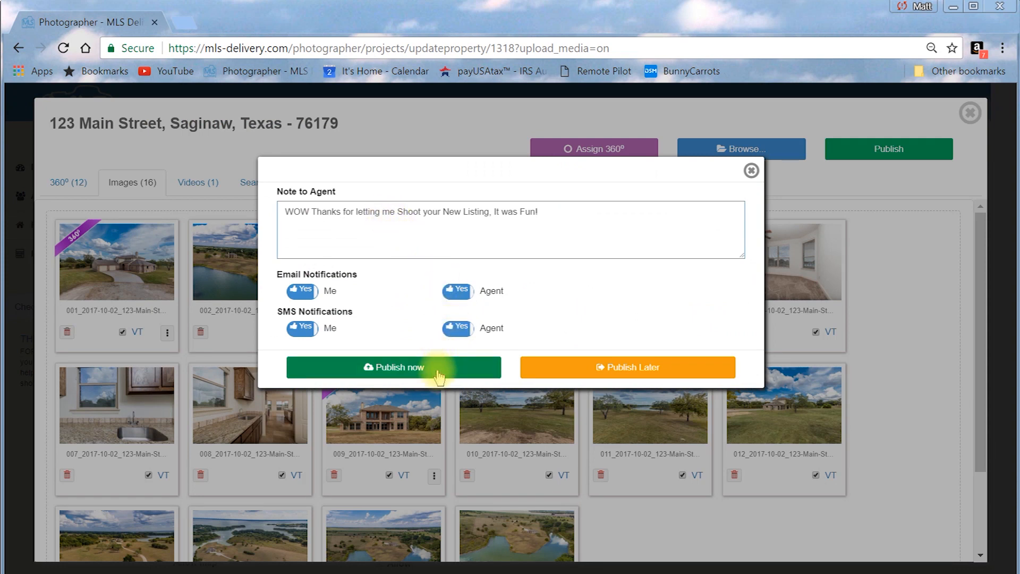
{"action": "mouse_move", "coordinate": [440, 376]}
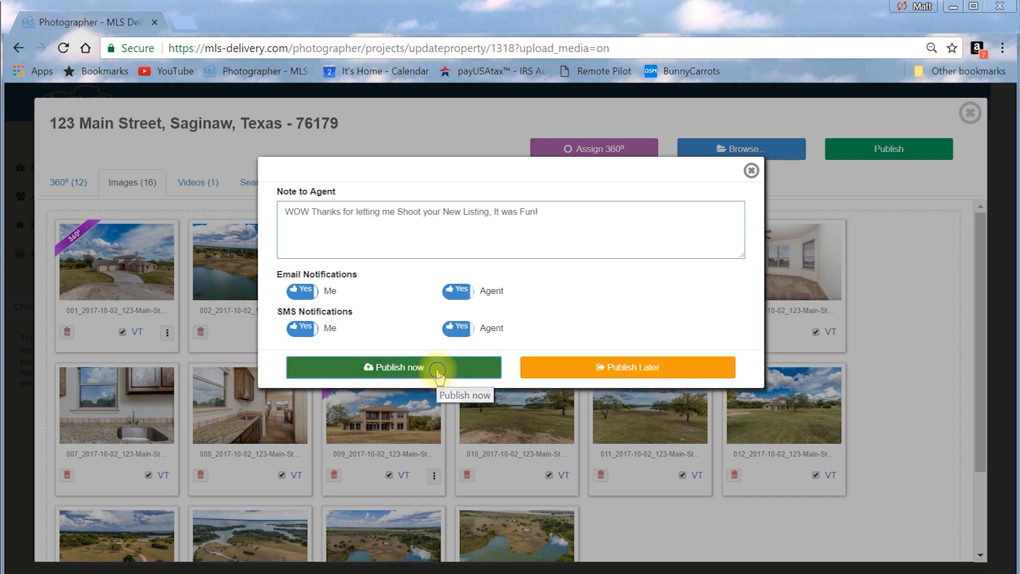
{"action": "left_click", "coordinate": [394, 367]}
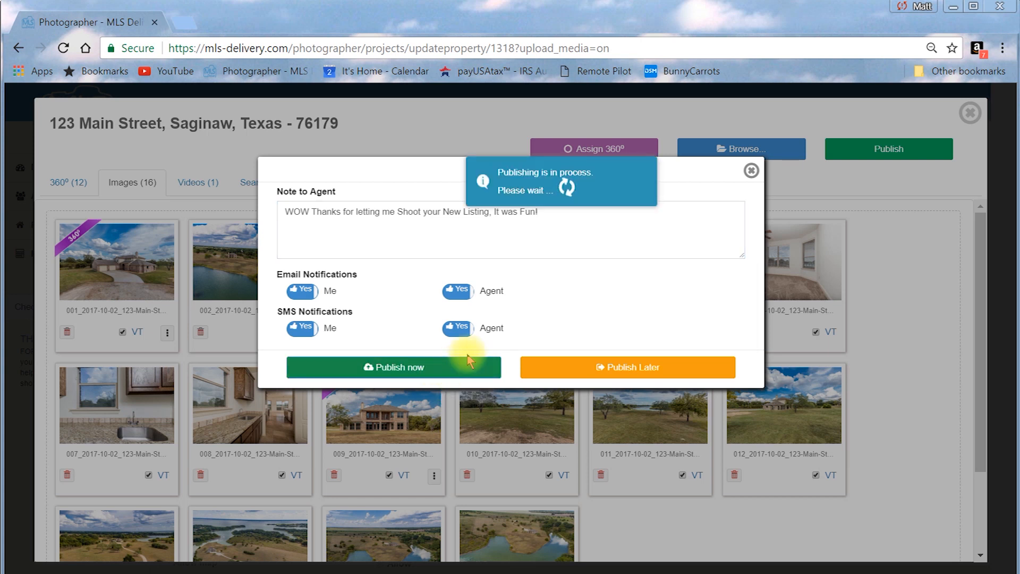
{"action": "mouse_move", "coordinate": [572, 289]}
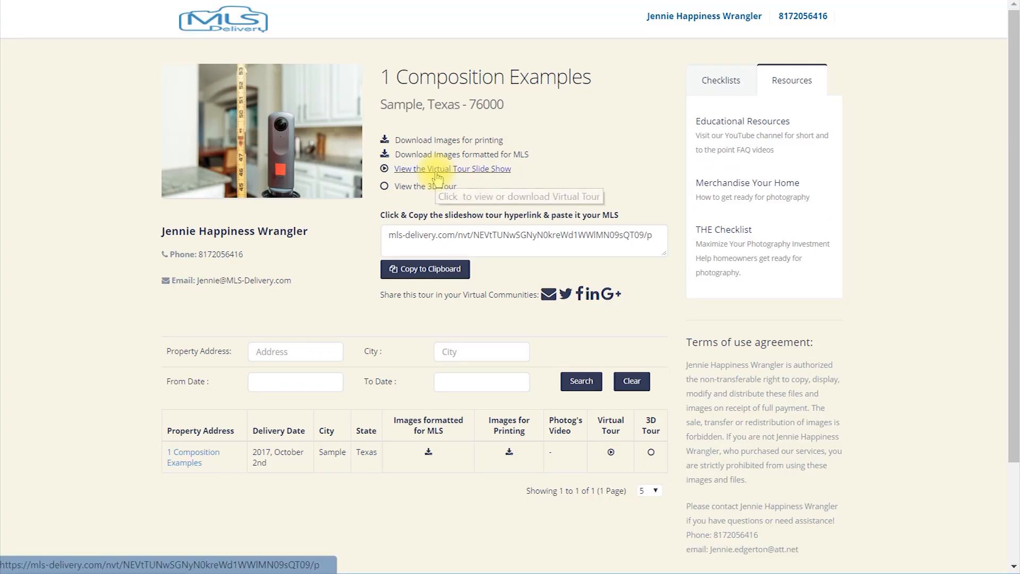
Step: View the sample listing's virtual tour and switch it to the 360° panoramas, landing on the hallway
{"action": "left_click", "coordinate": [453, 169]}
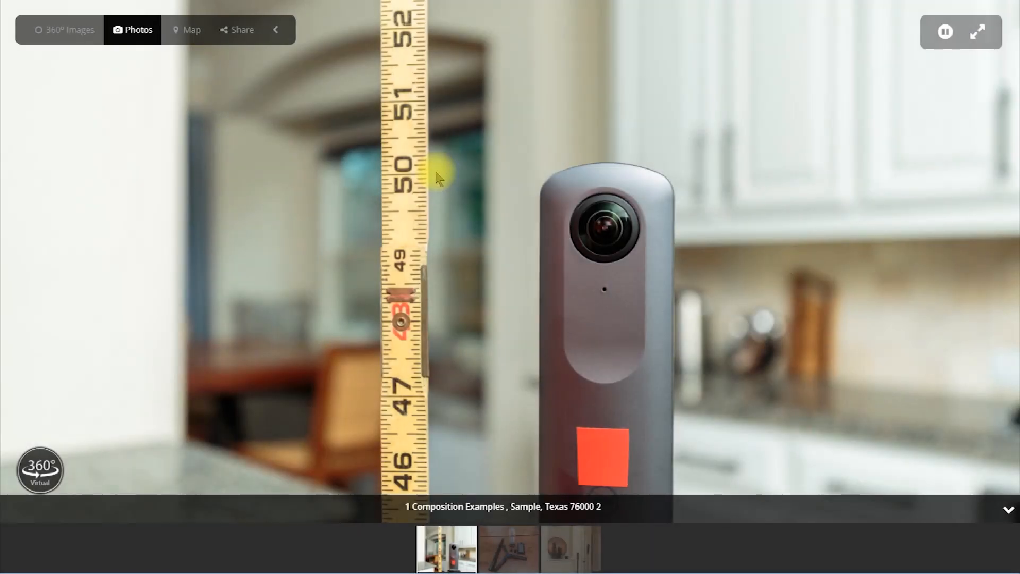
{"action": "mouse_move", "coordinate": [64, 30]}
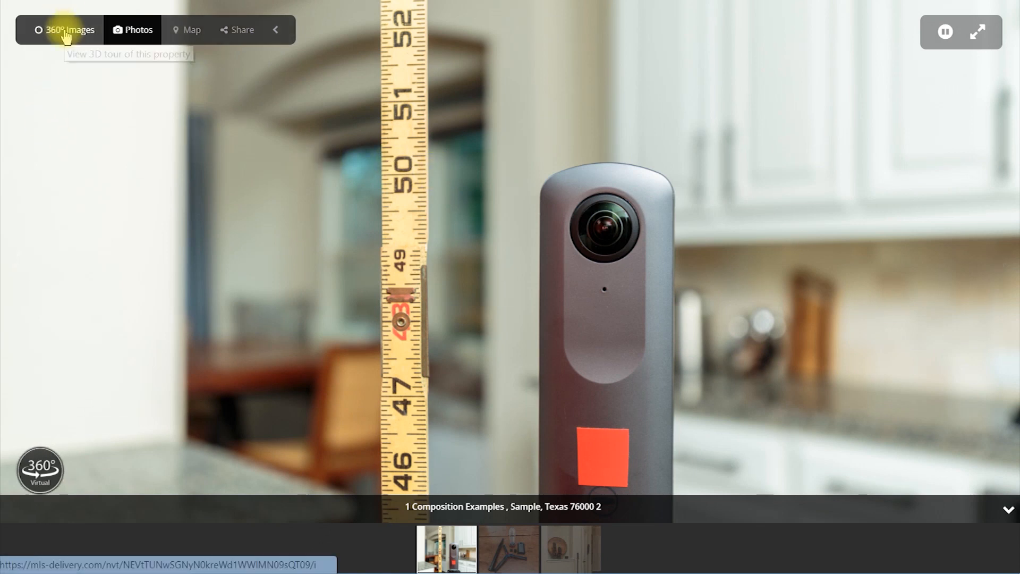
{"action": "left_click", "coordinate": [68, 30]}
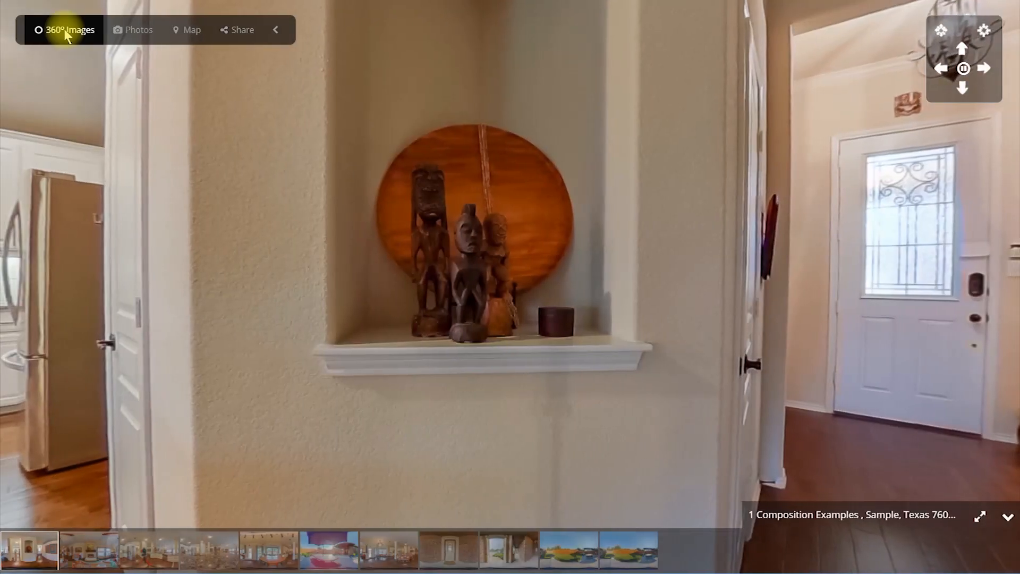